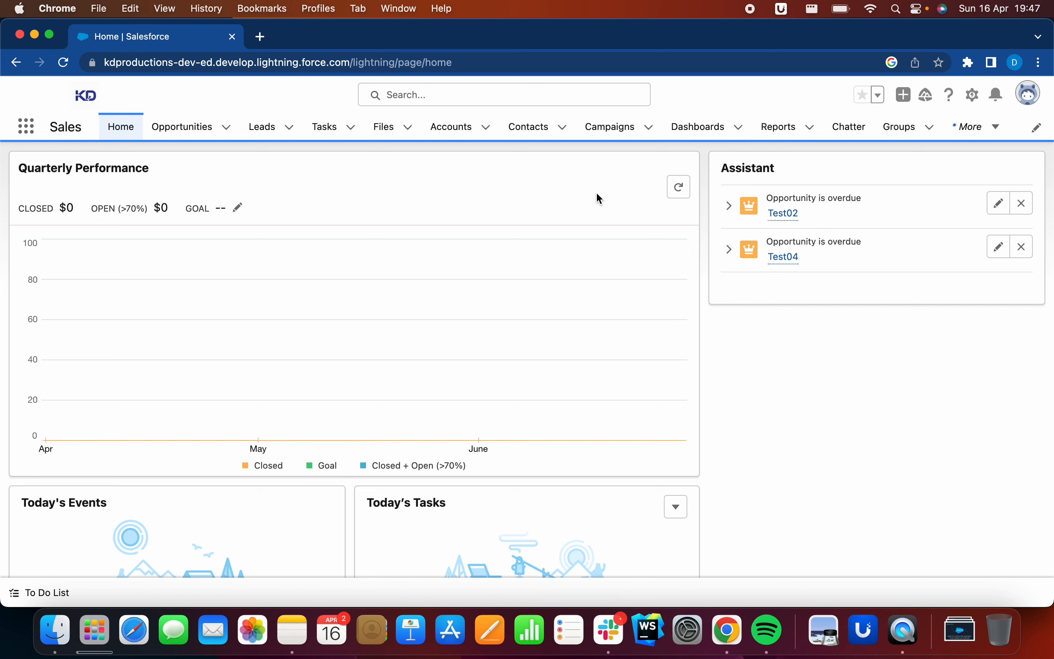
mouse_move(968, 127)
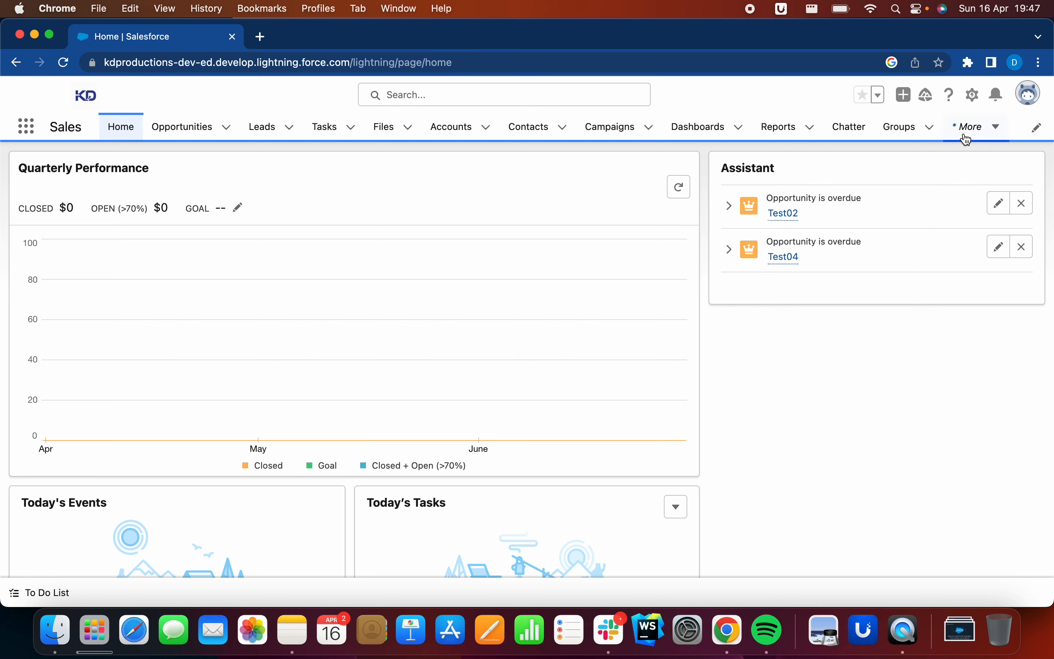
Step: Open Setup in a new tab and search Quick Find for "email te"
left_click(971, 94)
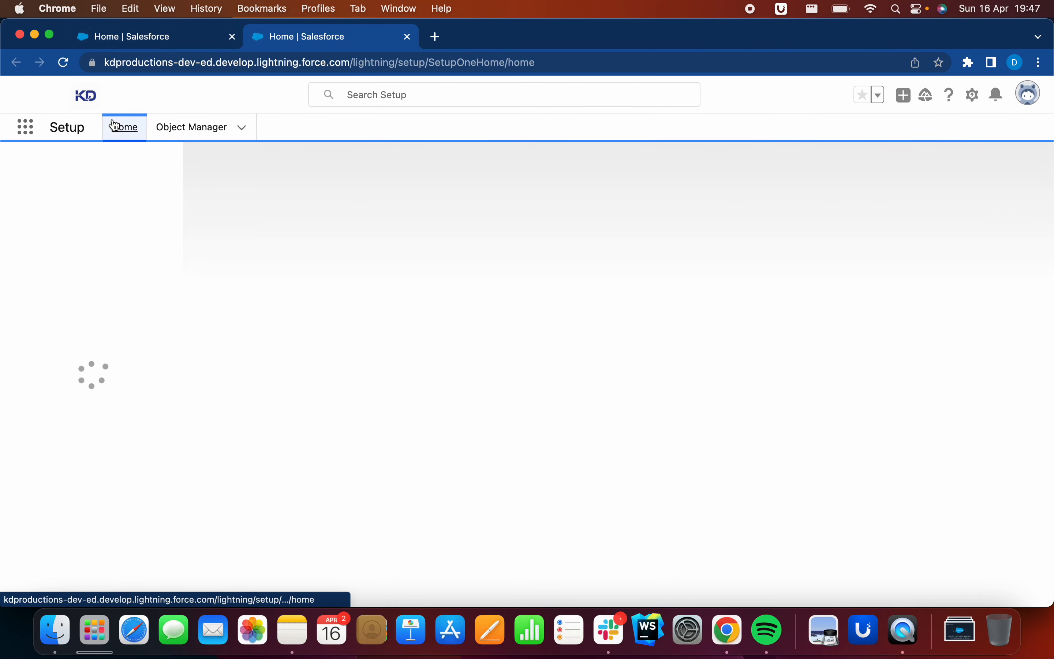
left_click(90, 166)
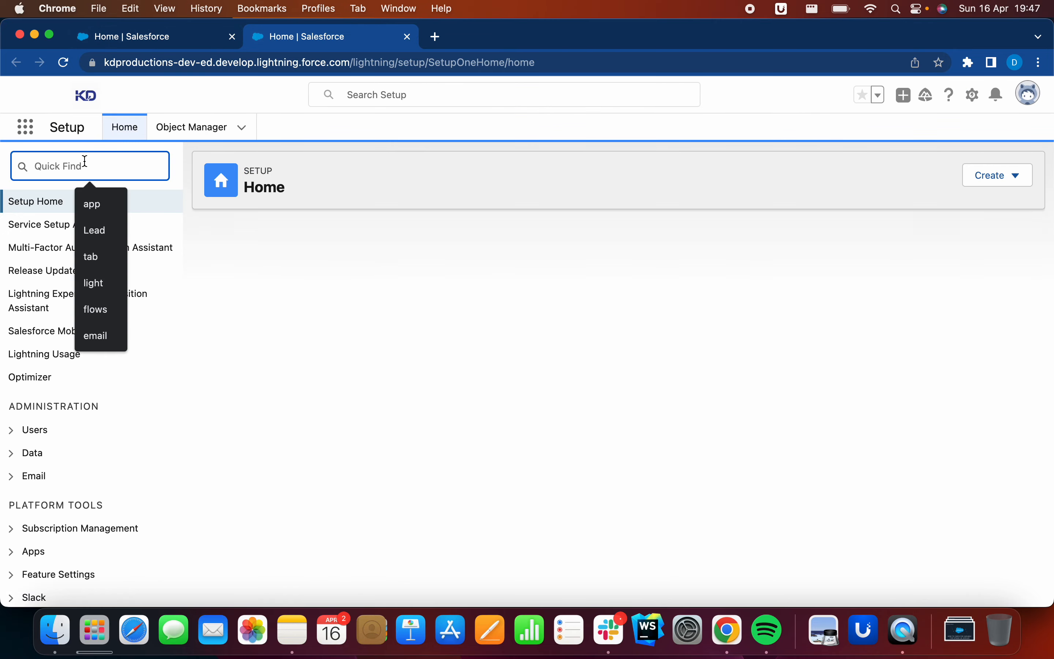
type("email te")
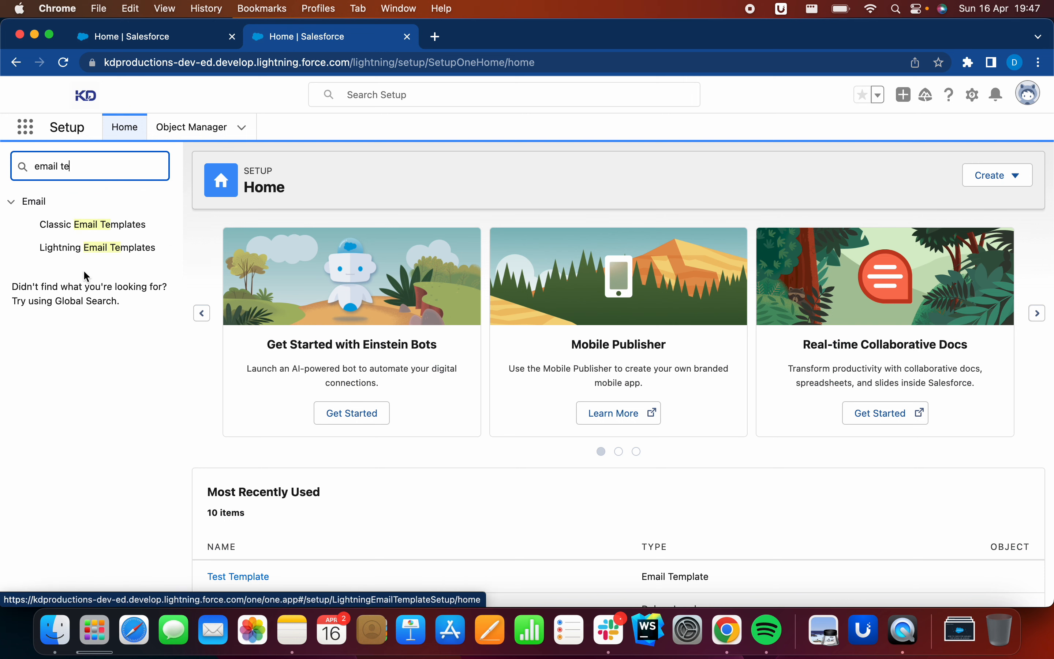
mouse_move(97, 247)
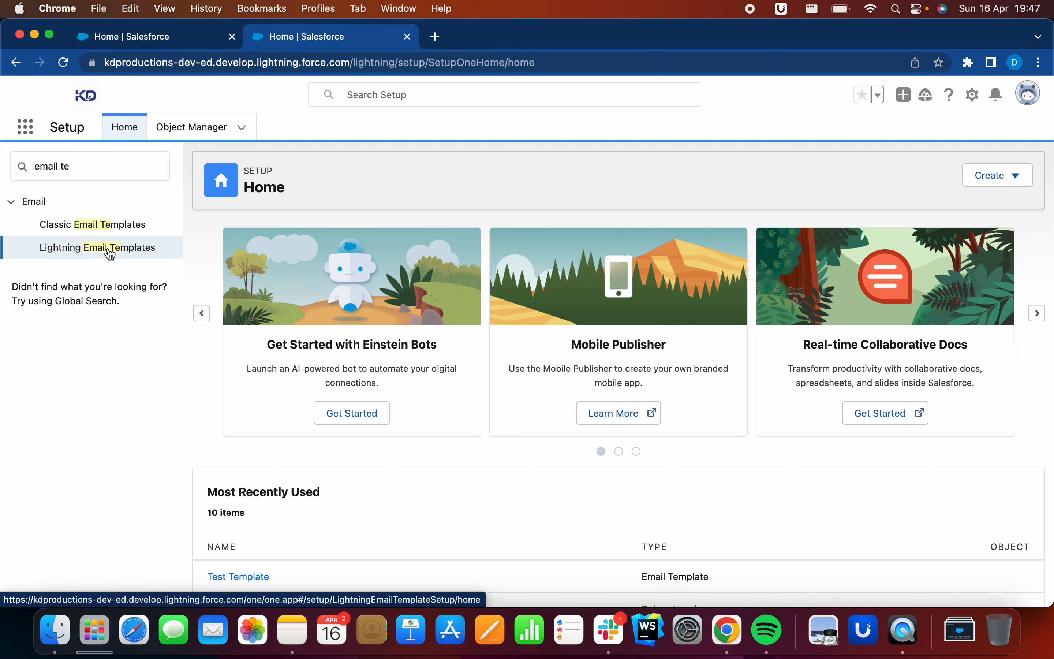
Step: Open Lightning Email Templates settings showing Folders and Enhanced Sharing on
left_click(96, 247)
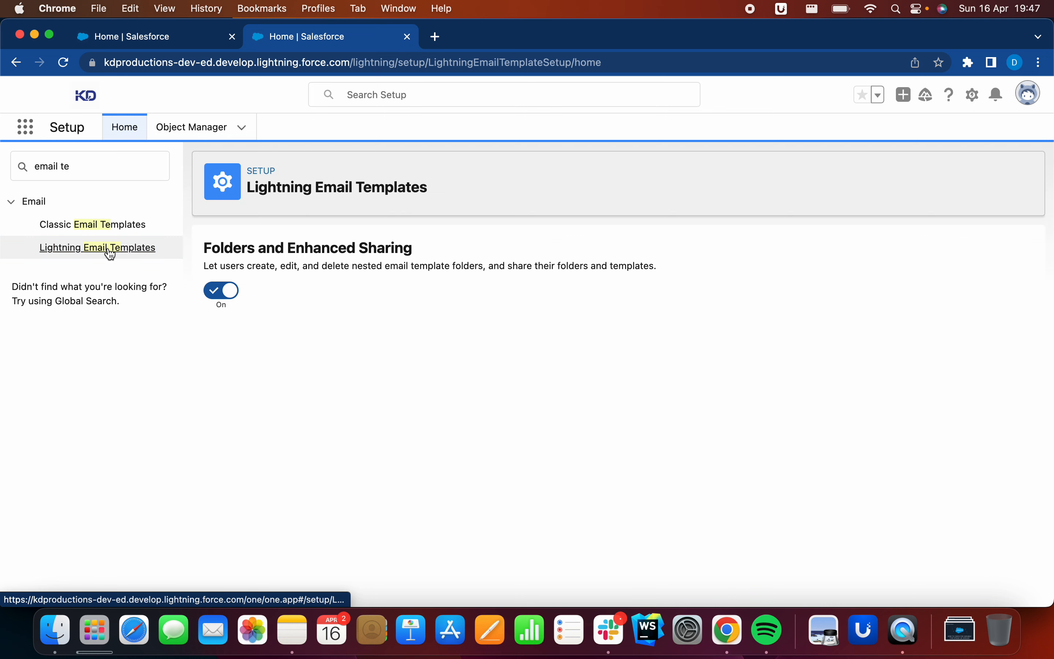
left_click(97, 247)
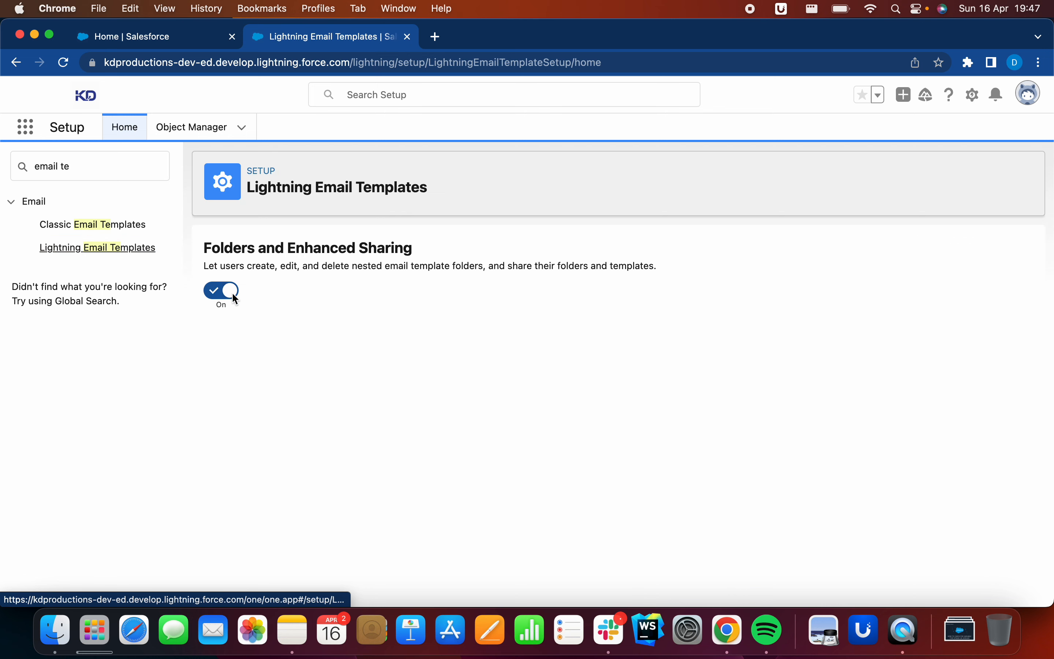
mouse_move(37, 144)
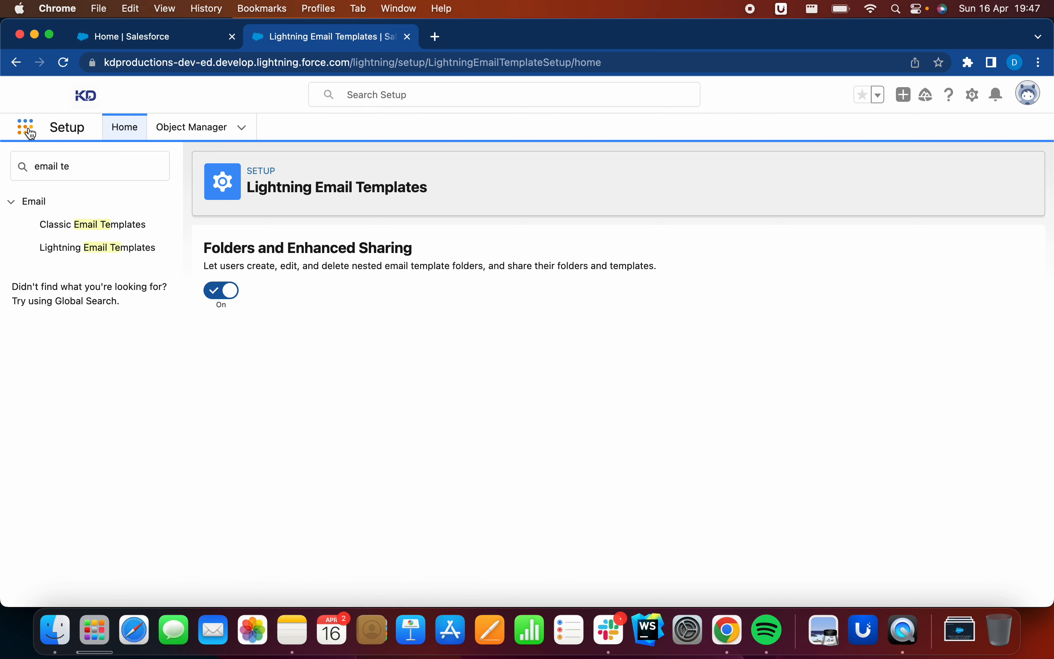
Step: Open Email Templates via the App Launcher search "email" and start a new template
left_click(25, 128)
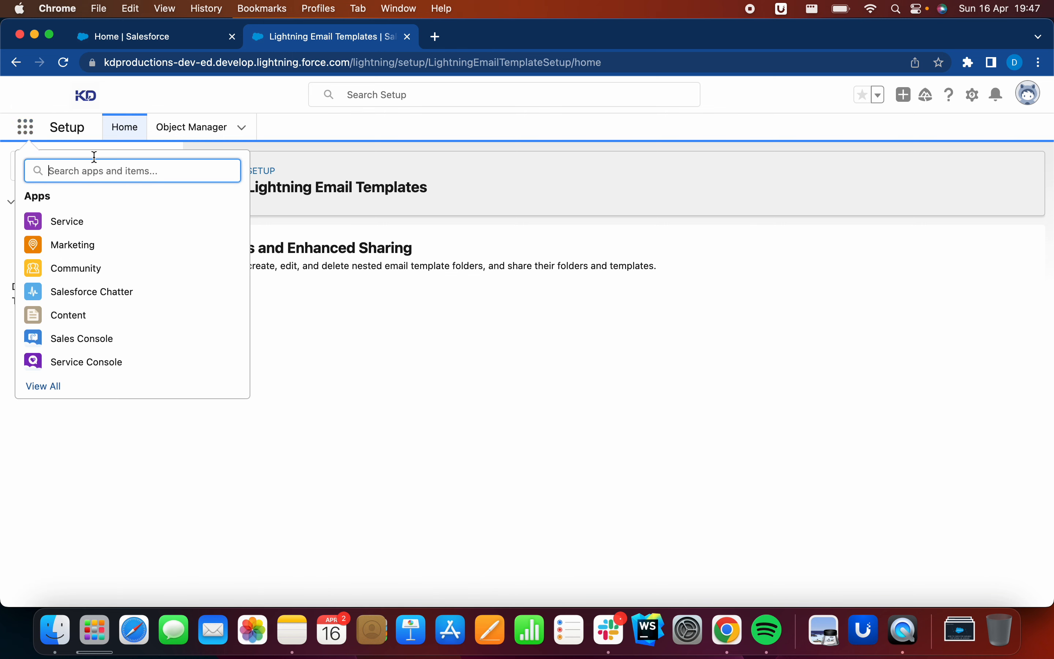
type("email")
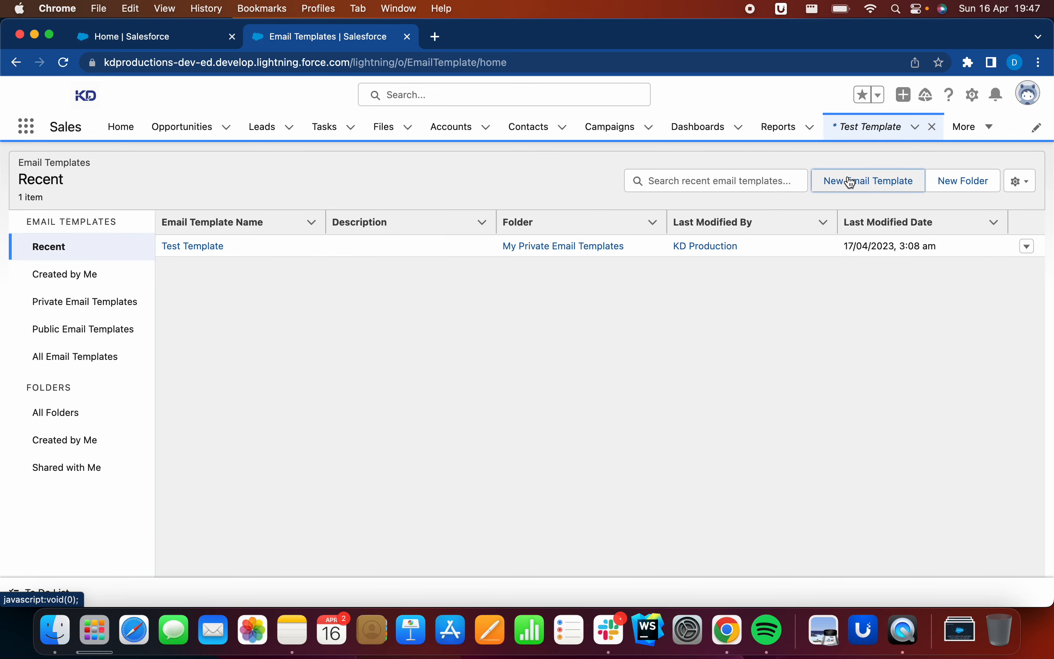
left_click(868, 181)
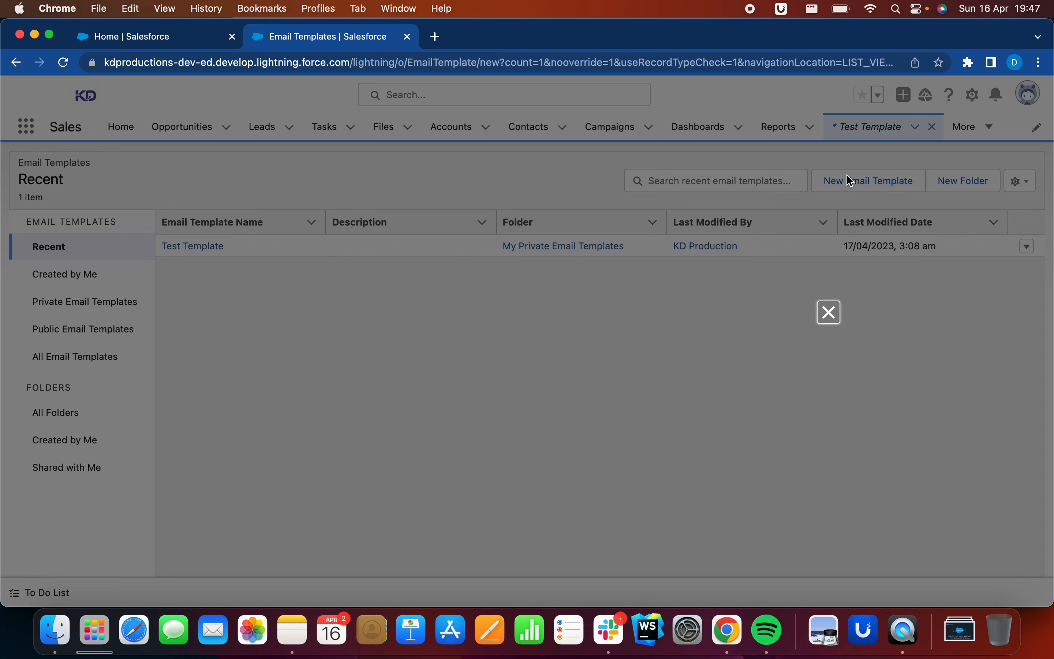
Step: Name the template New Template, relate it to Account, and set subject Test
left_click(868, 180)
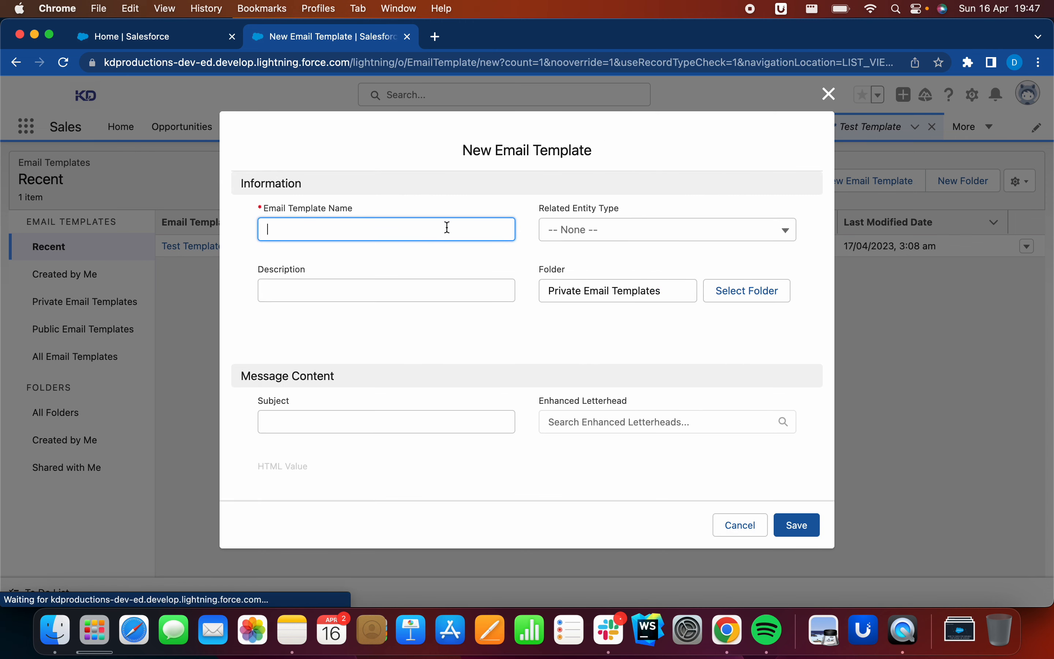
type("New")
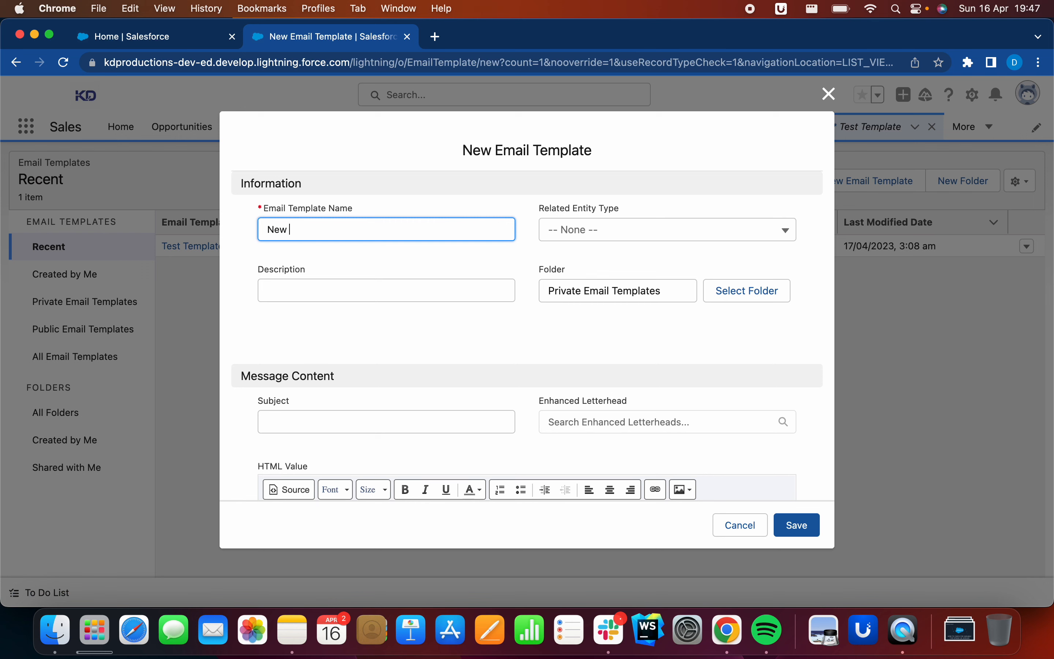
type("Template")
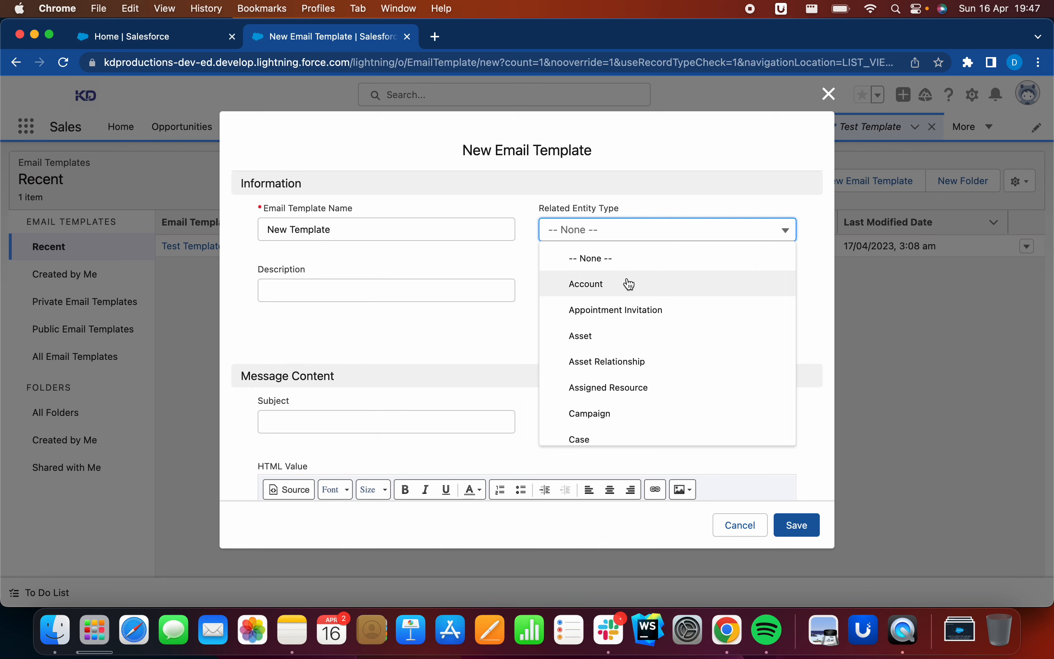
left_click(586, 284)
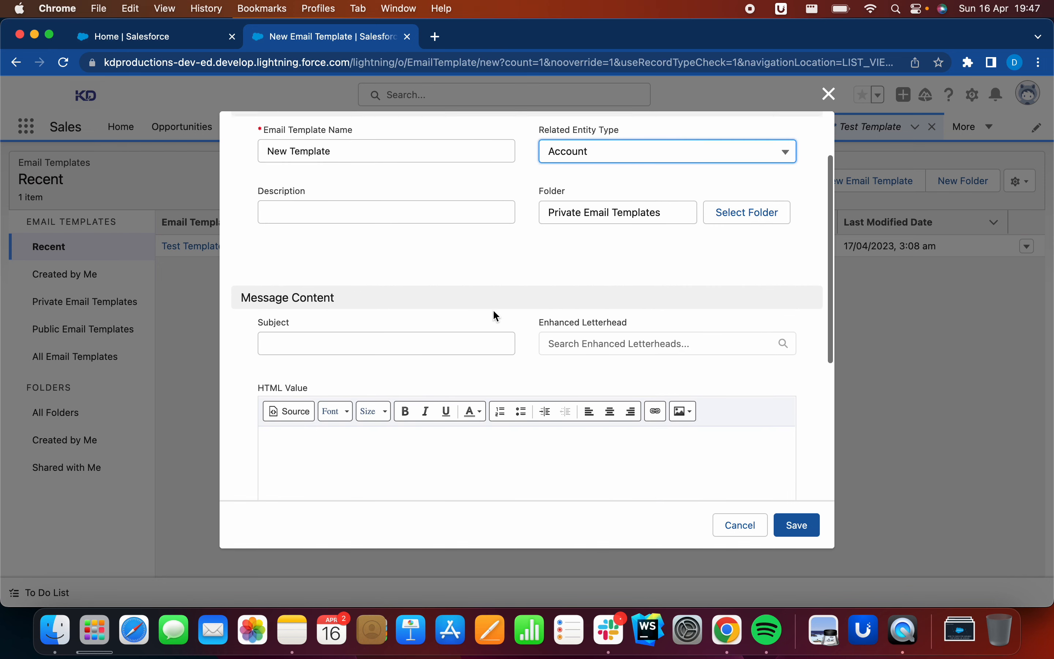
left_click(386, 343)
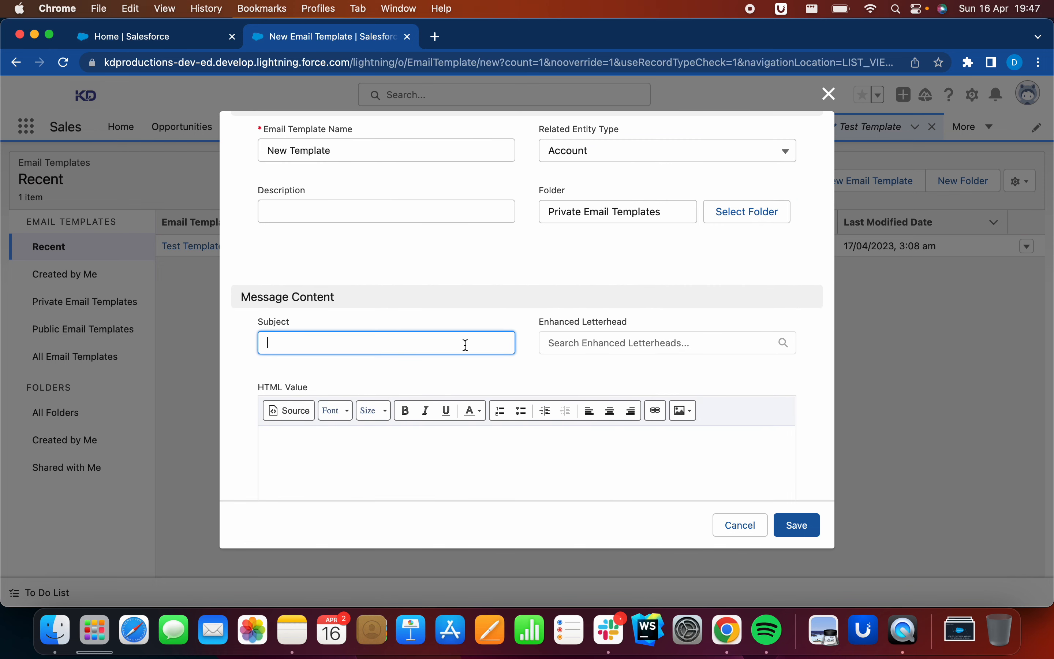
type("Test")
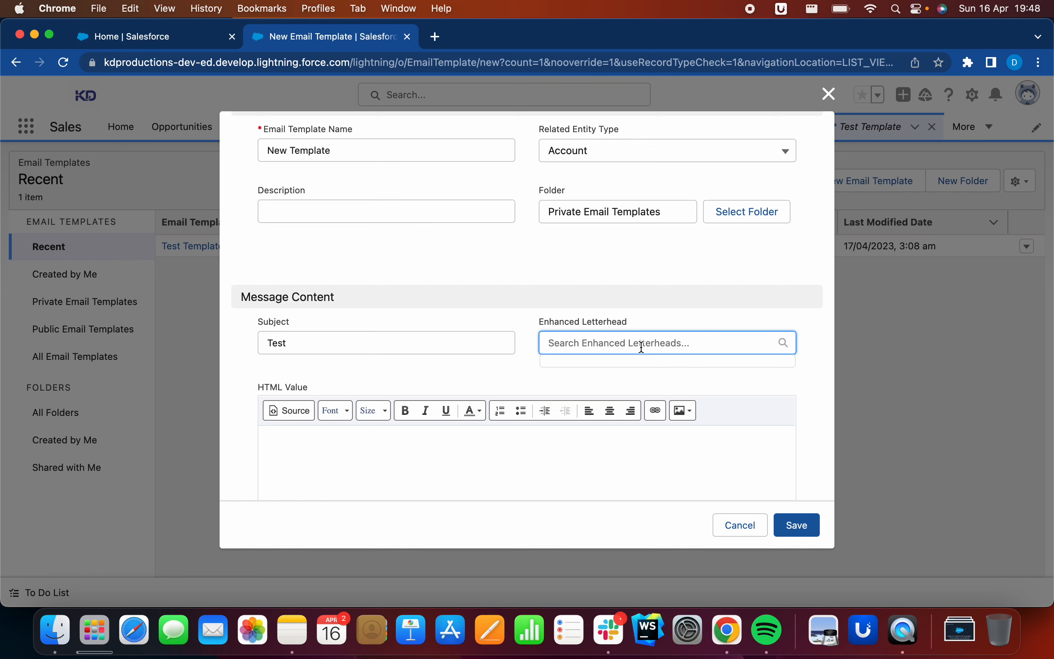
scroll("down", 3)
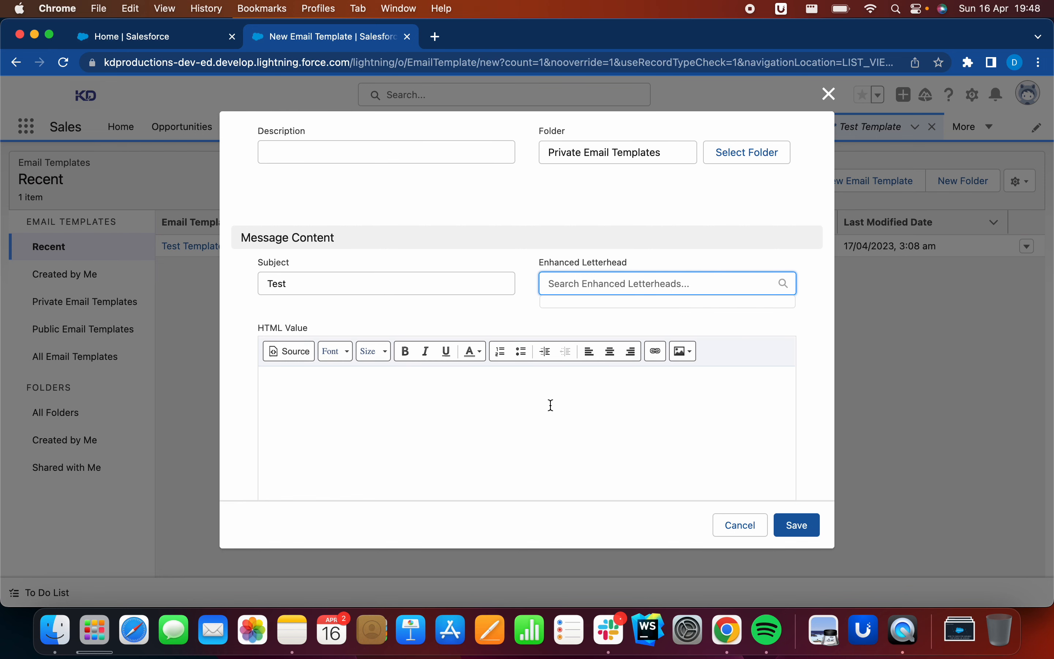
scroll("down", 3)
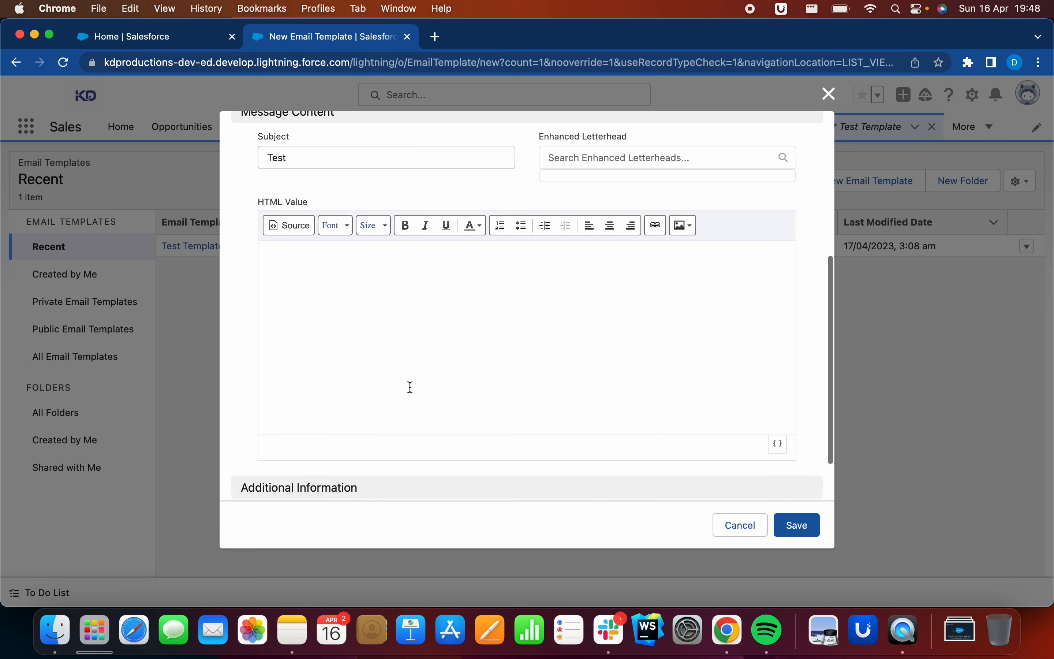
Step: Check the HTML source view, then enter Hello and two lines of sample text
left_click(288, 201)
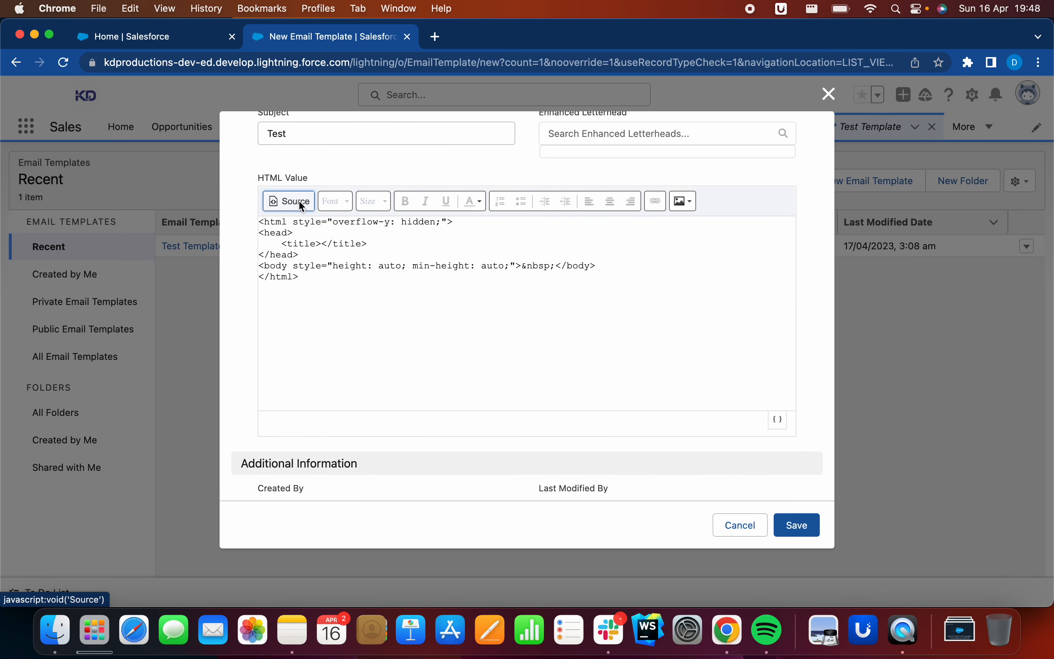
mouse_move(304, 207)
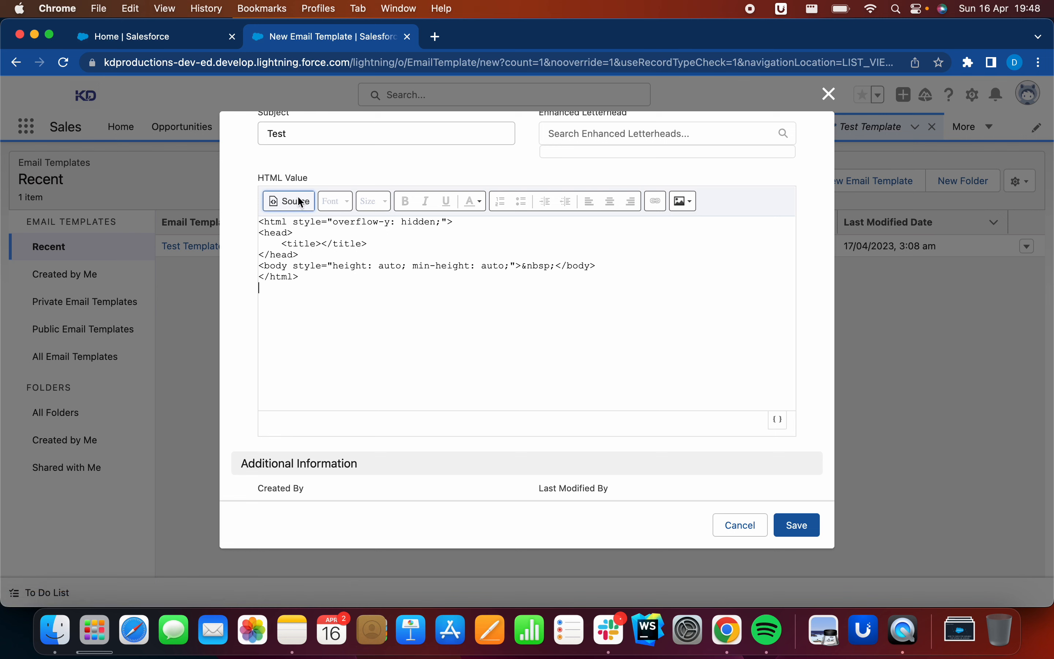
left_click(288, 201)
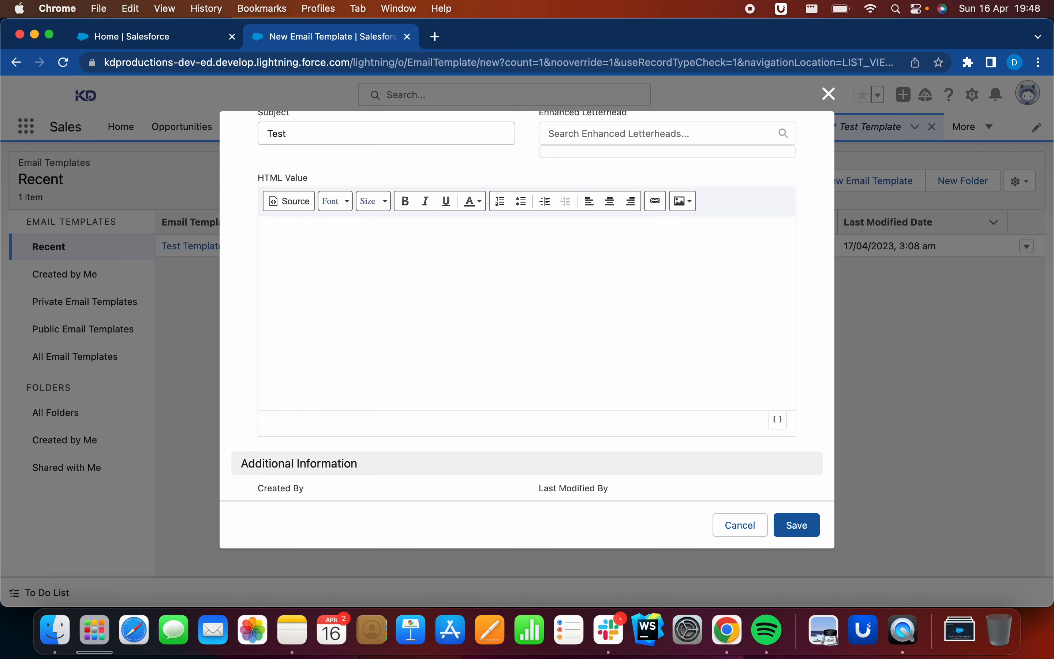
type("Hello")
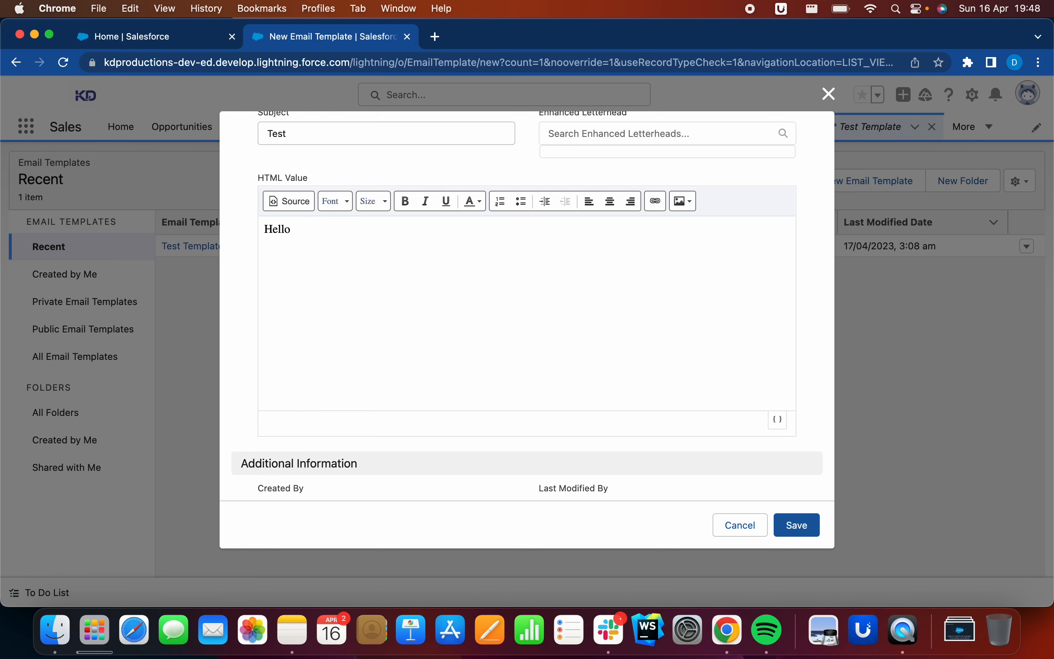
type("jhbajbcjhbcnjhabncjhabc")
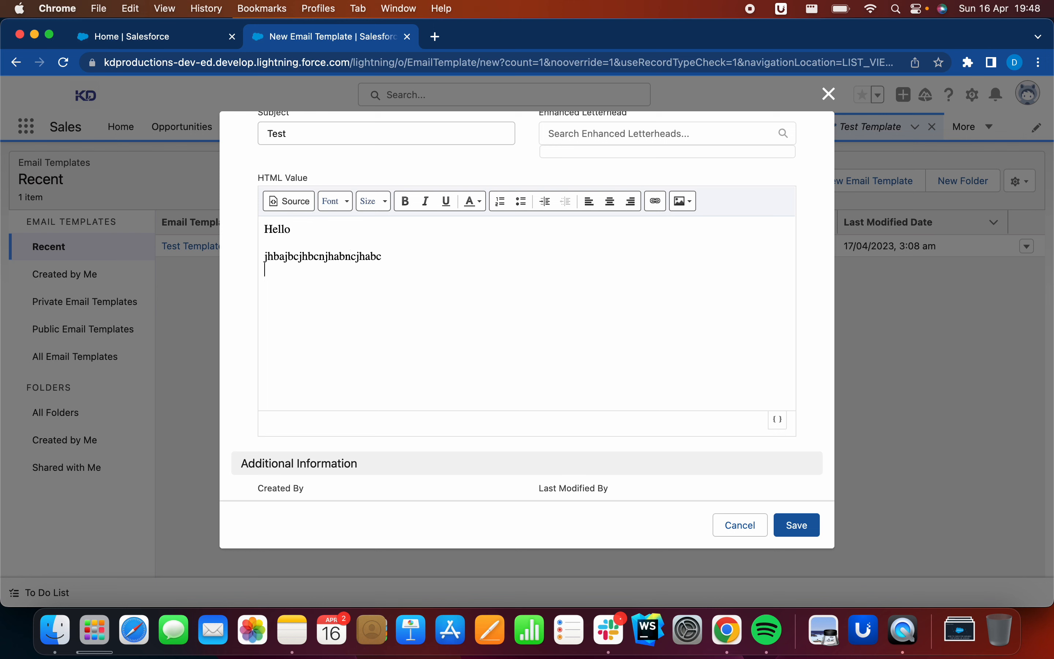
type("akjhcbjahcbhjabcjhabc")
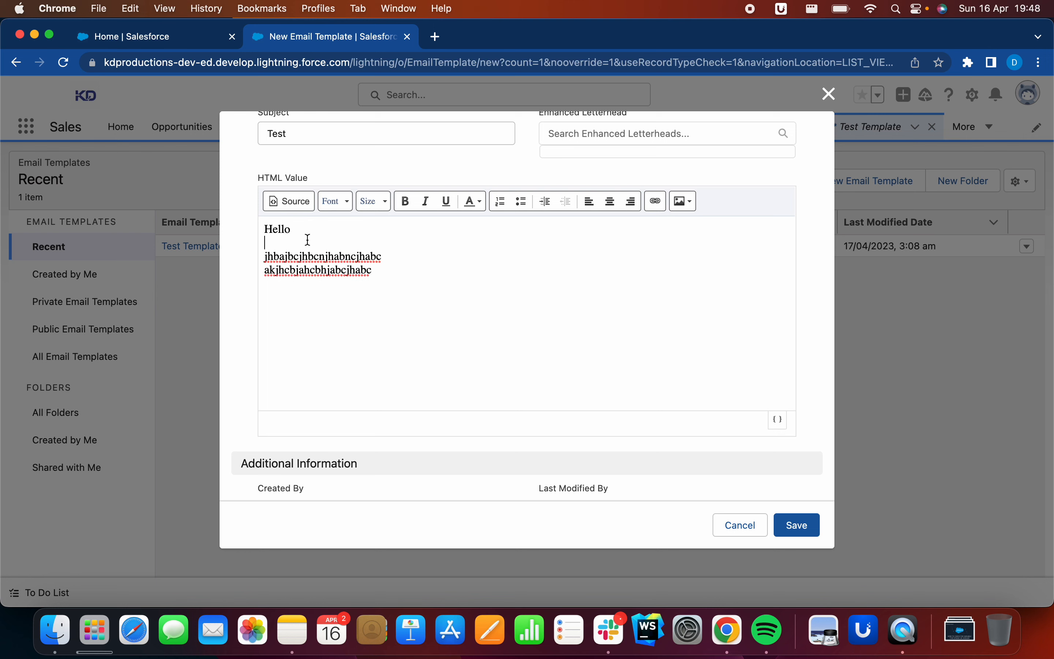
Step: Center and bold the Hello line, then clear all the test text from the body
left_click(609, 201)
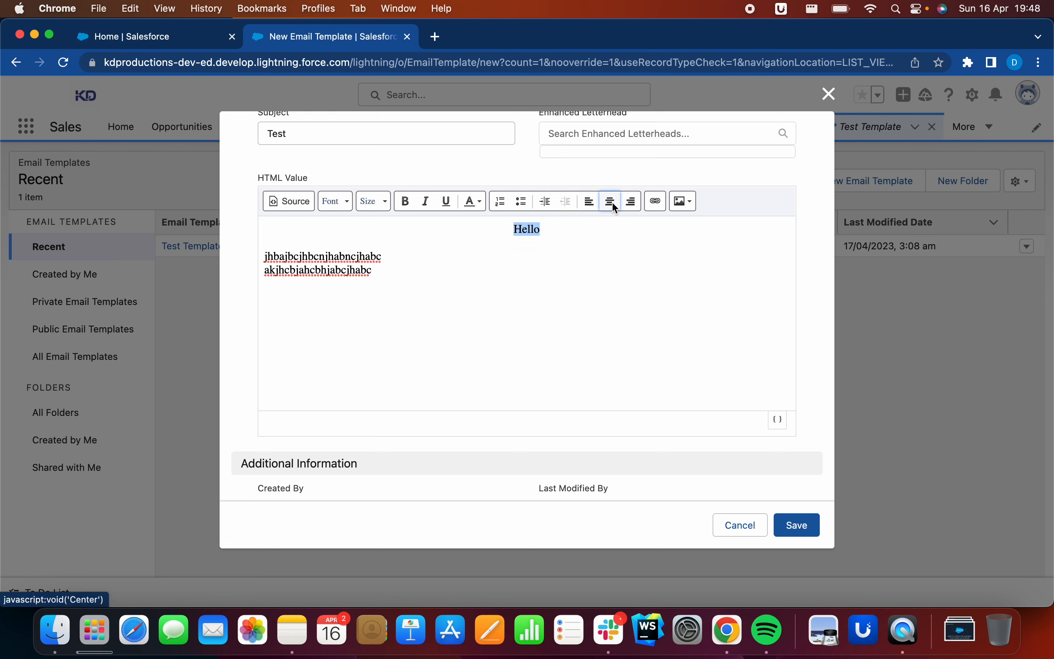
left_click(541, 229)
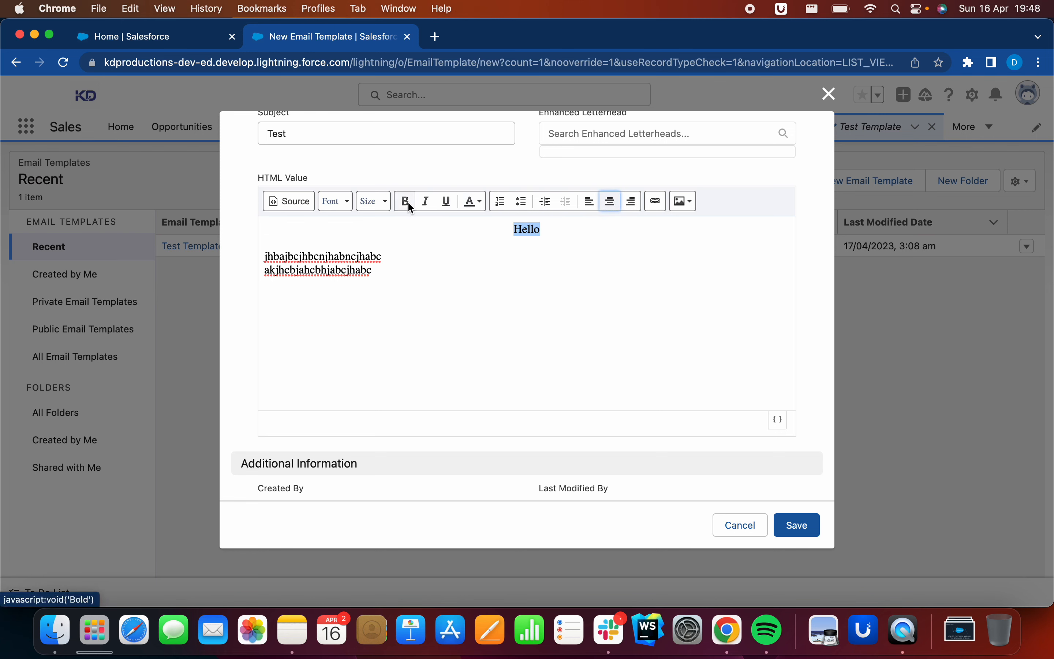
mouse_move(682, 201)
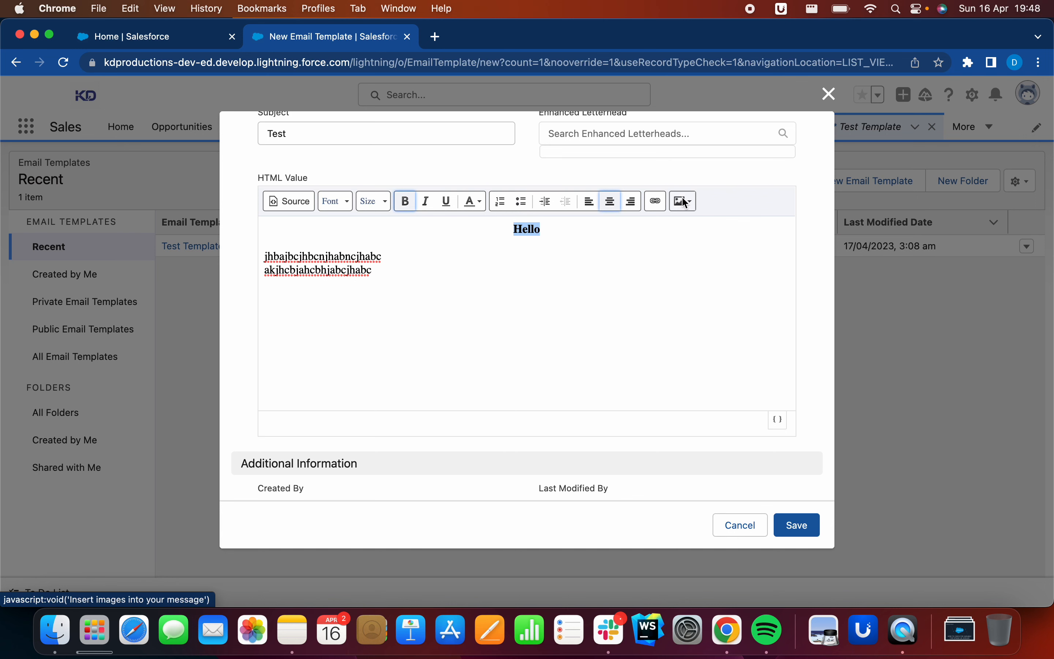
left_click(682, 201)
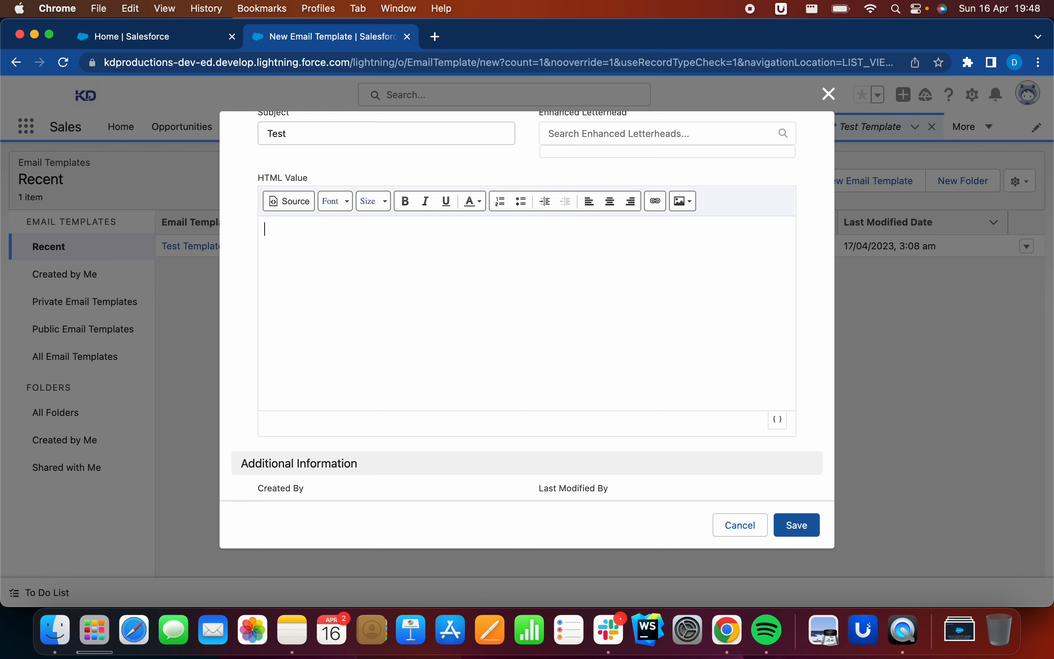
Step: Paste the Welcome to Salesforce HTML, remove the img tag, and save the template
left_click(288, 201)
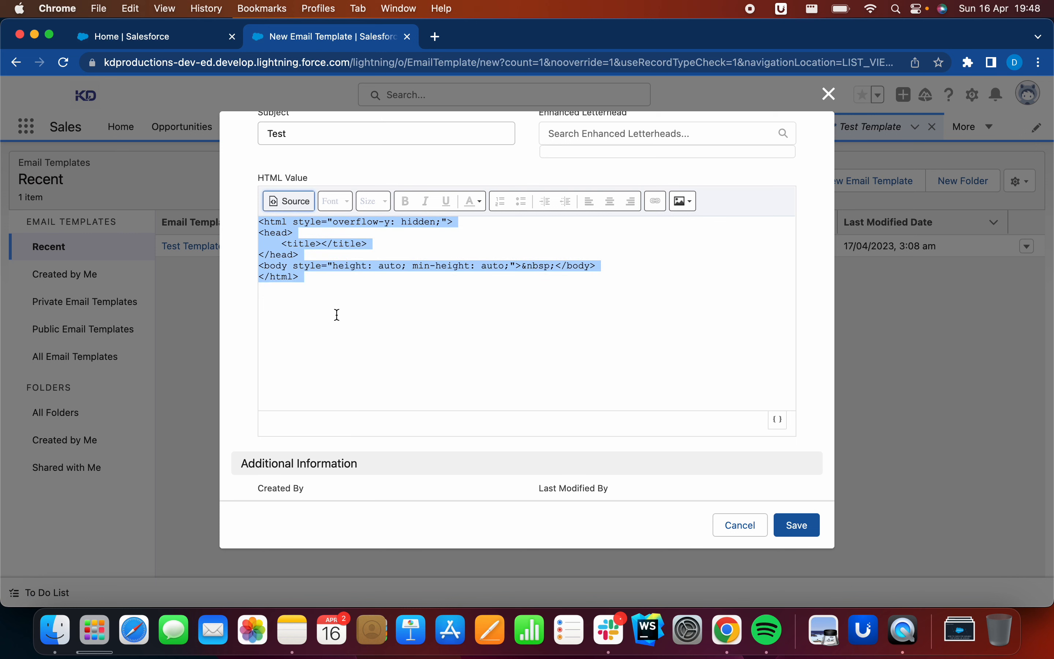
mouse_move(345, 316)
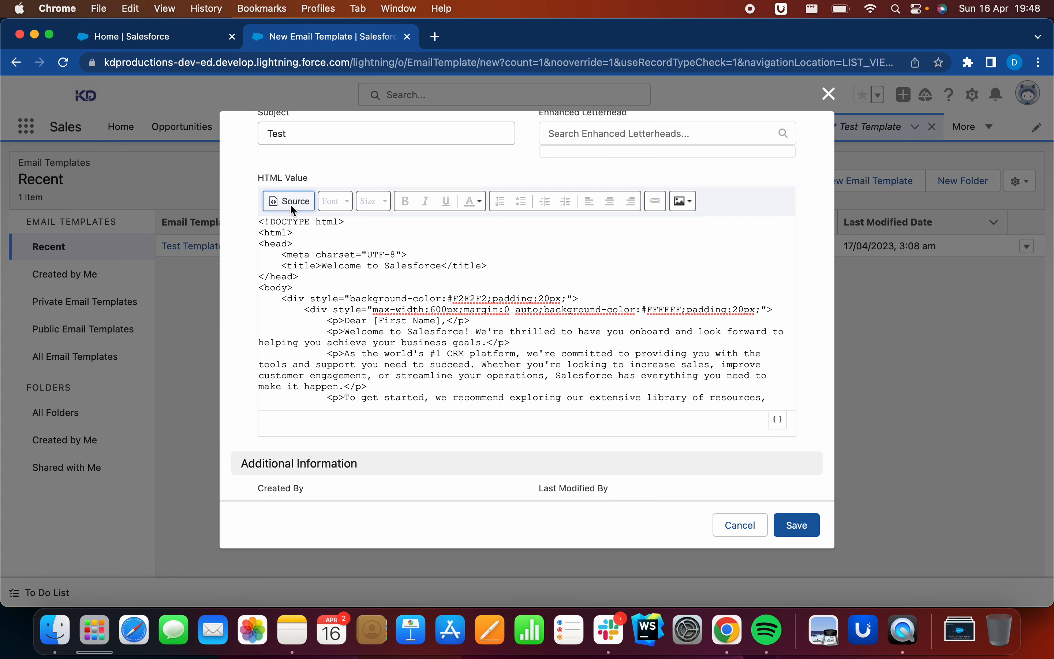
left_click(288, 201)
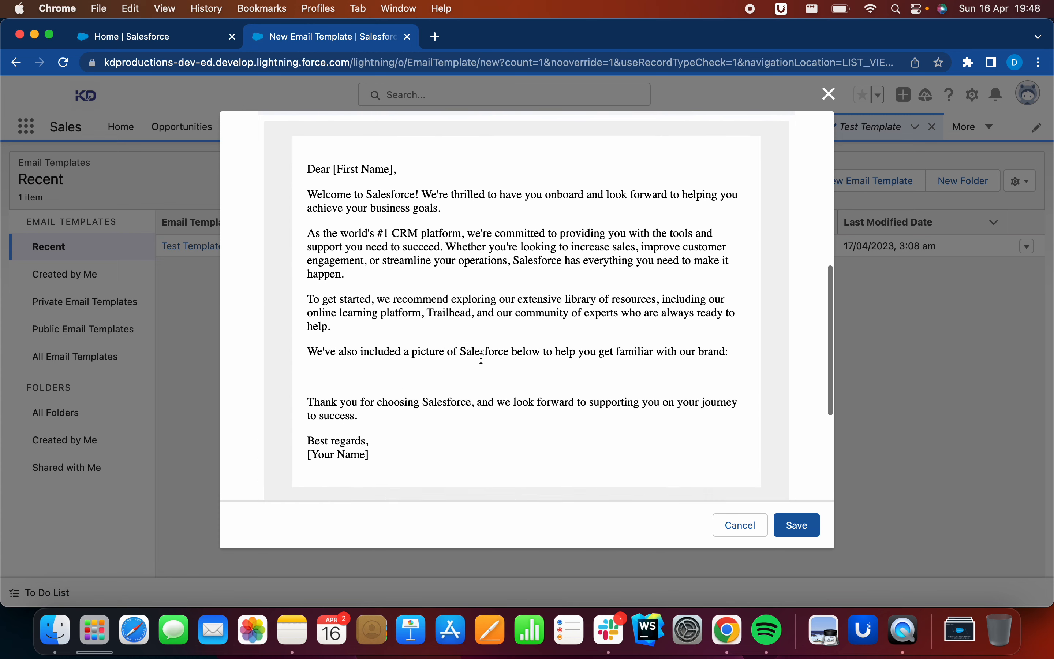
scroll("up", 3)
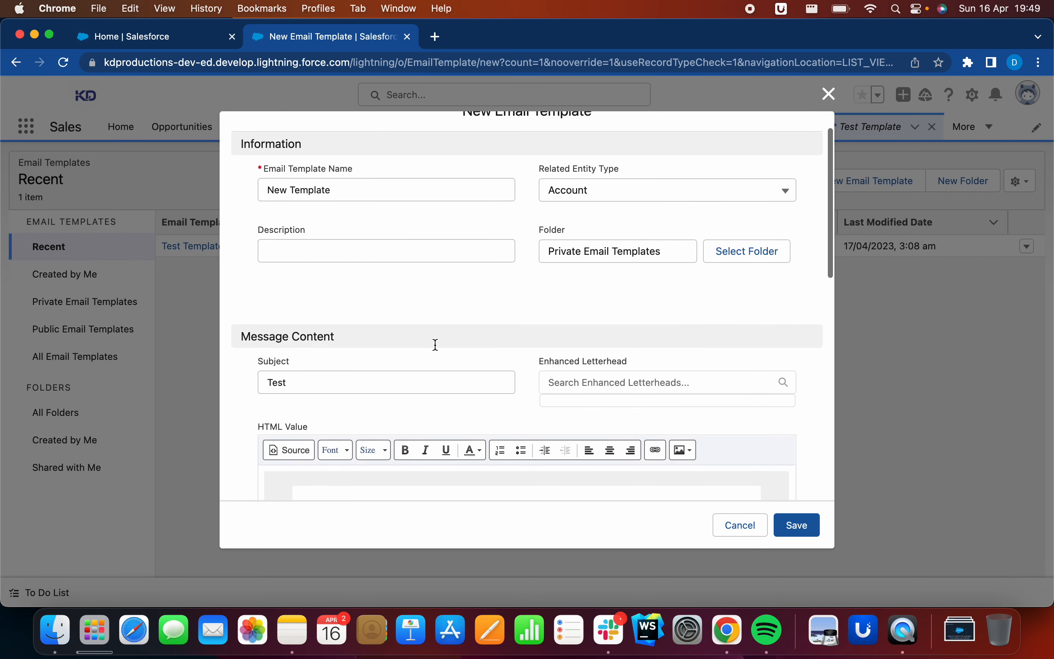
scroll("down", 3)
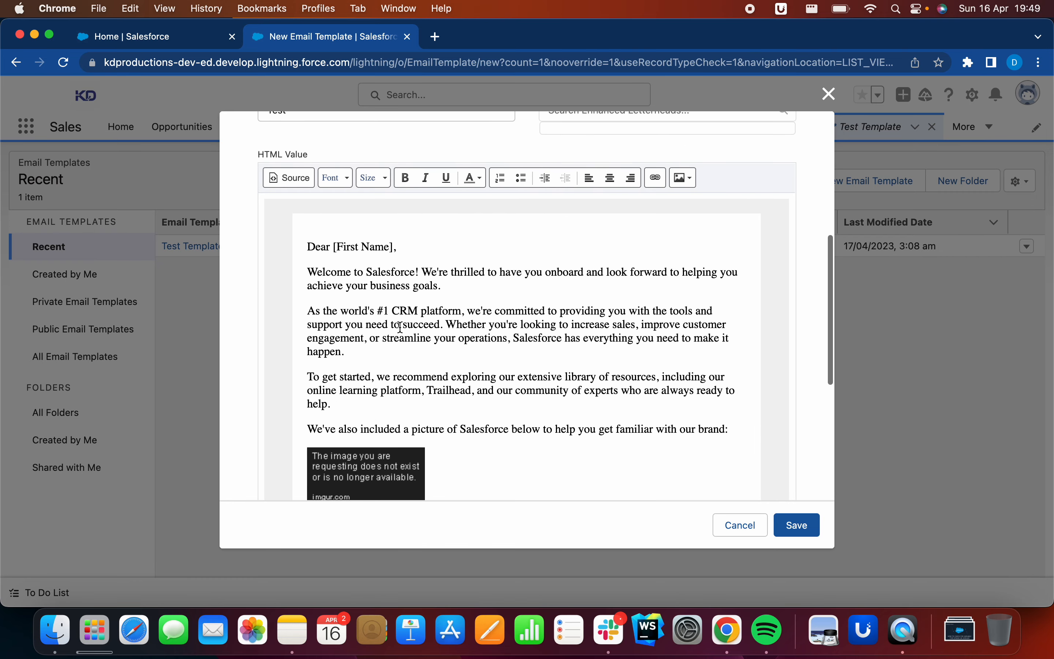
left_click(289, 177)
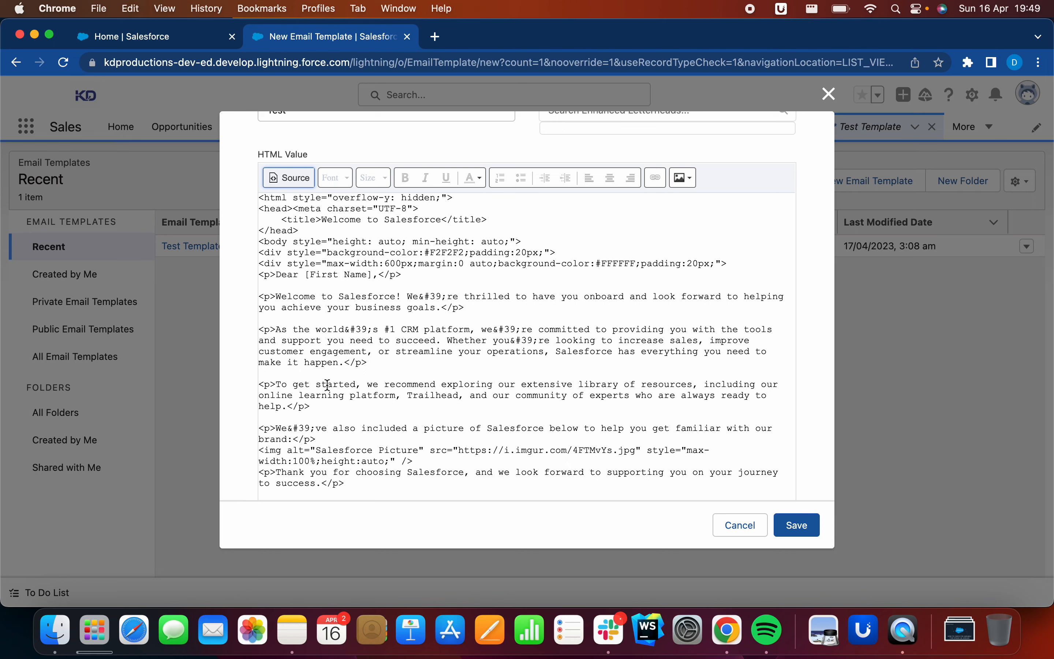
mouse_move(348, 452)
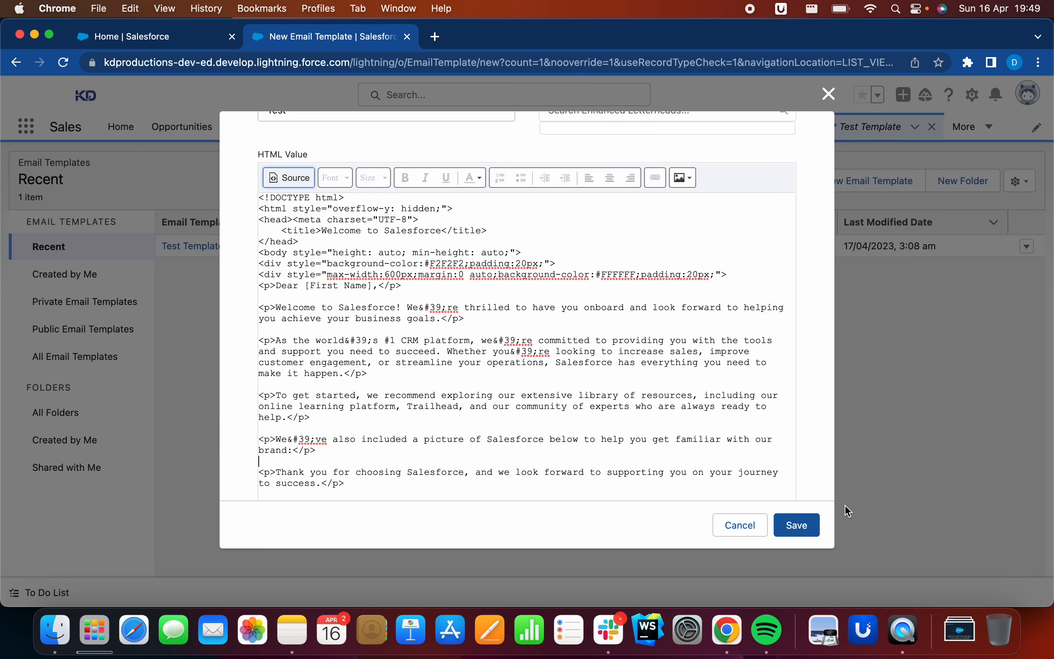
left_click(796, 525)
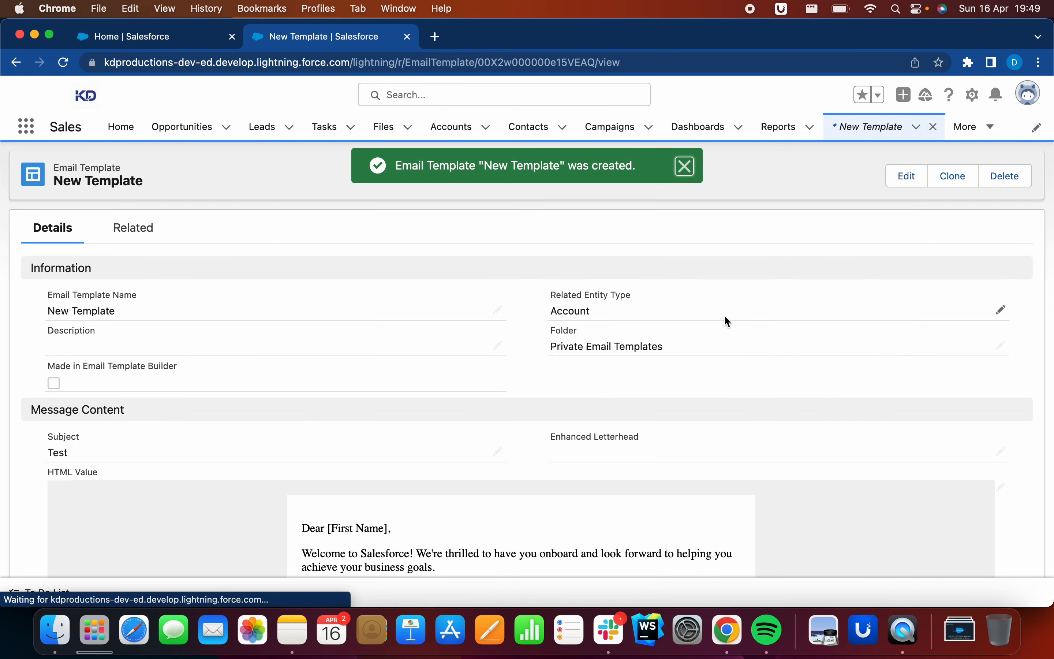
Step: Reopen the saved template's HTML body for editing and select the [First Name] placeholder
scroll("down", 3)
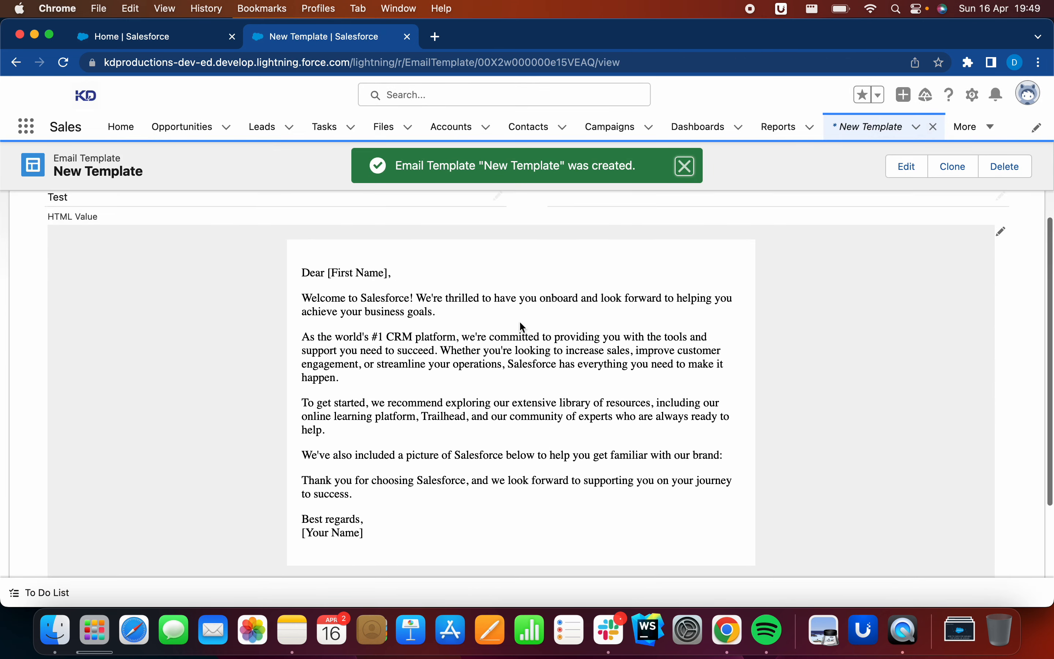
left_click(905, 166)
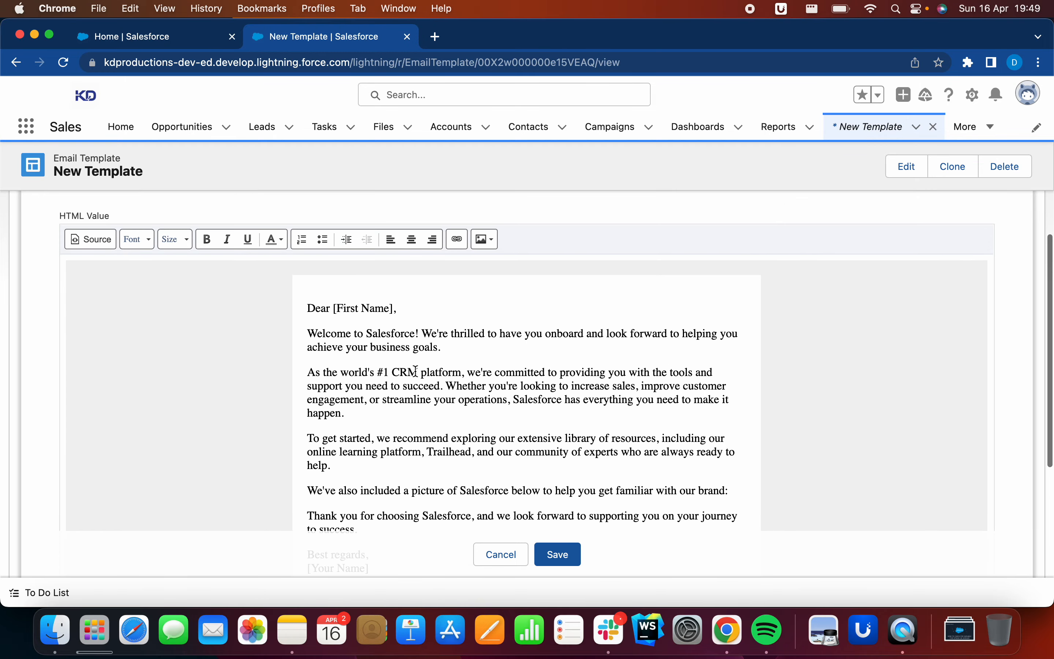
double_click(361, 309)
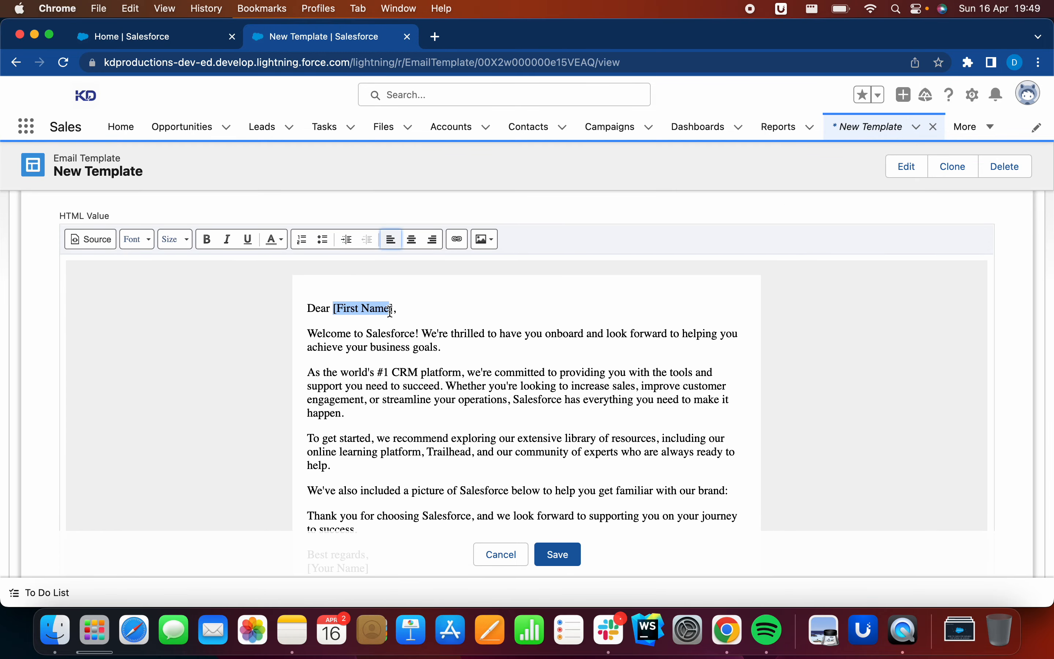
Step: Replace [First Name] with the Recipient > First Name merge field
key("Delete")
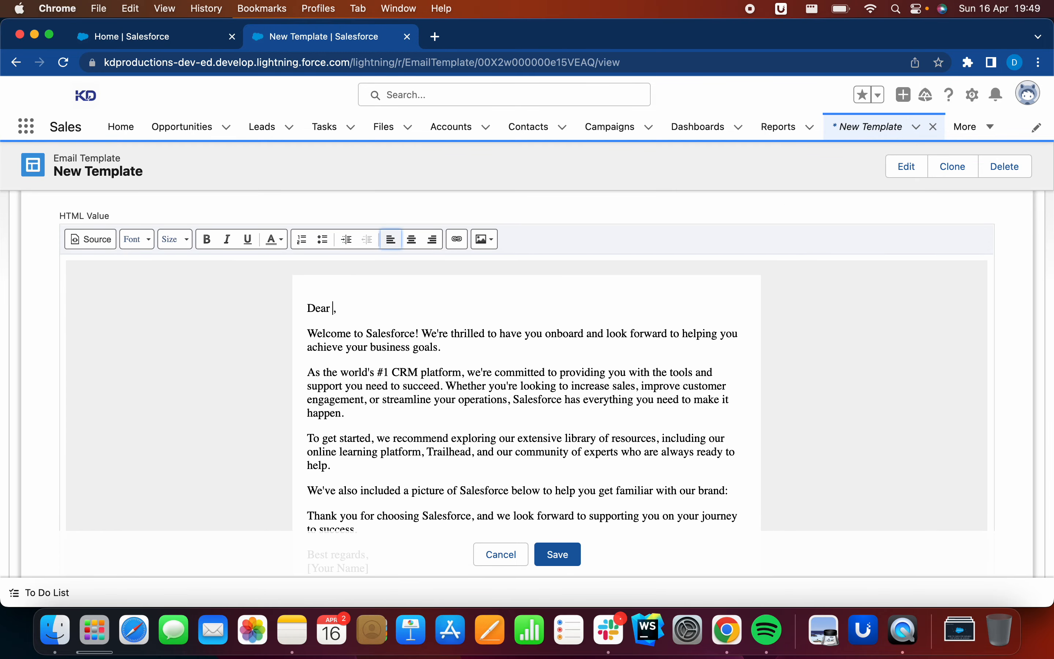
scroll("down", 3)
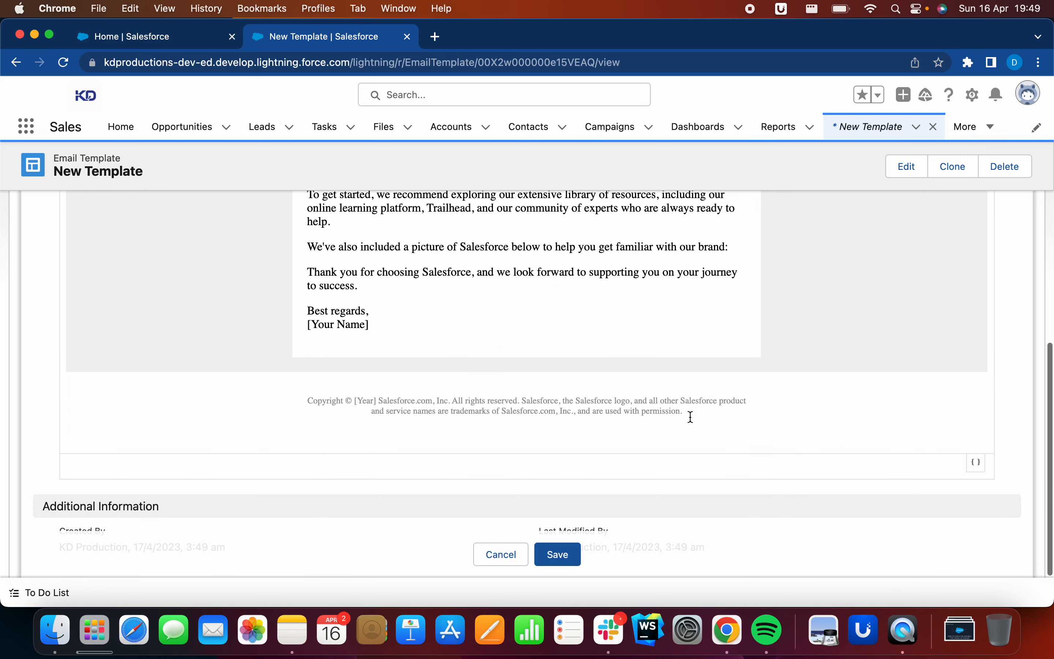
mouse_move(976, 463)
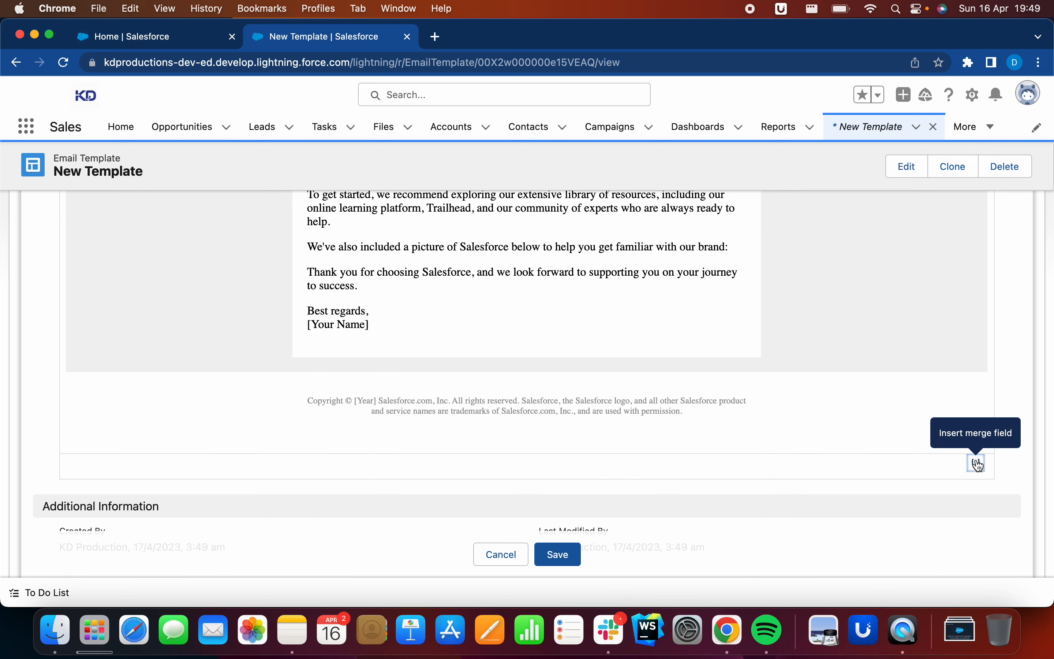
left_click(976, 463)
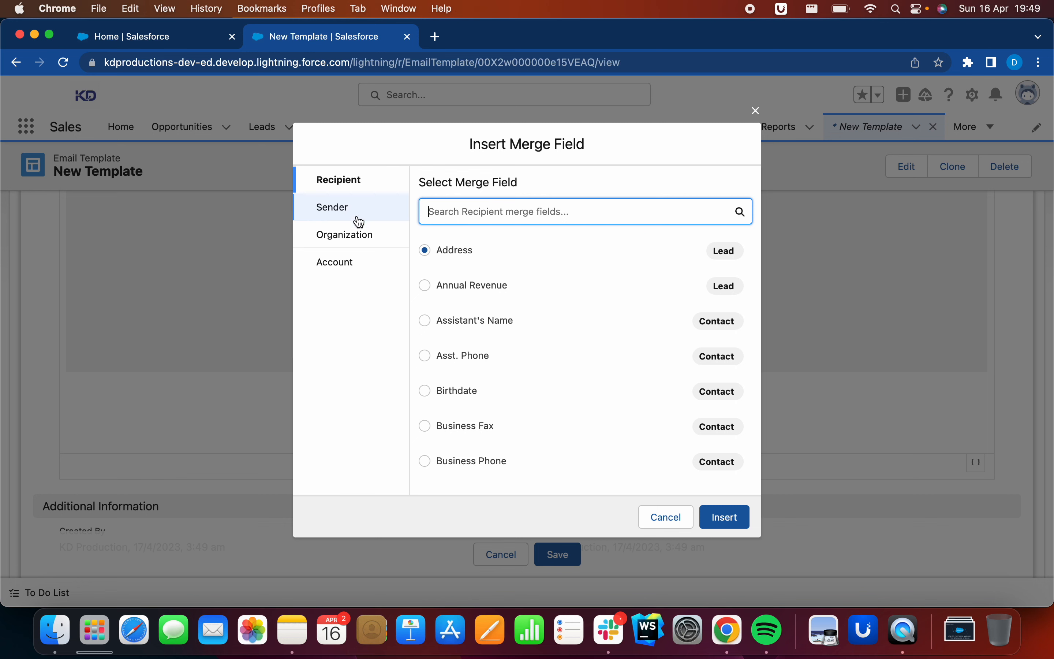
mouse_move(528, 379)
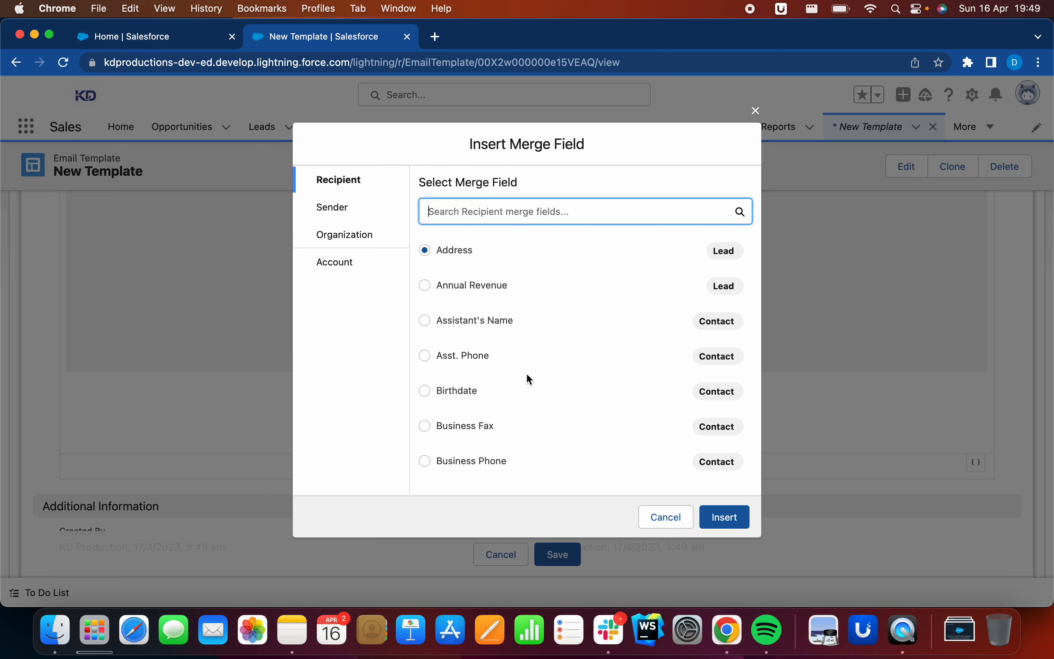
scroll("down", 3)
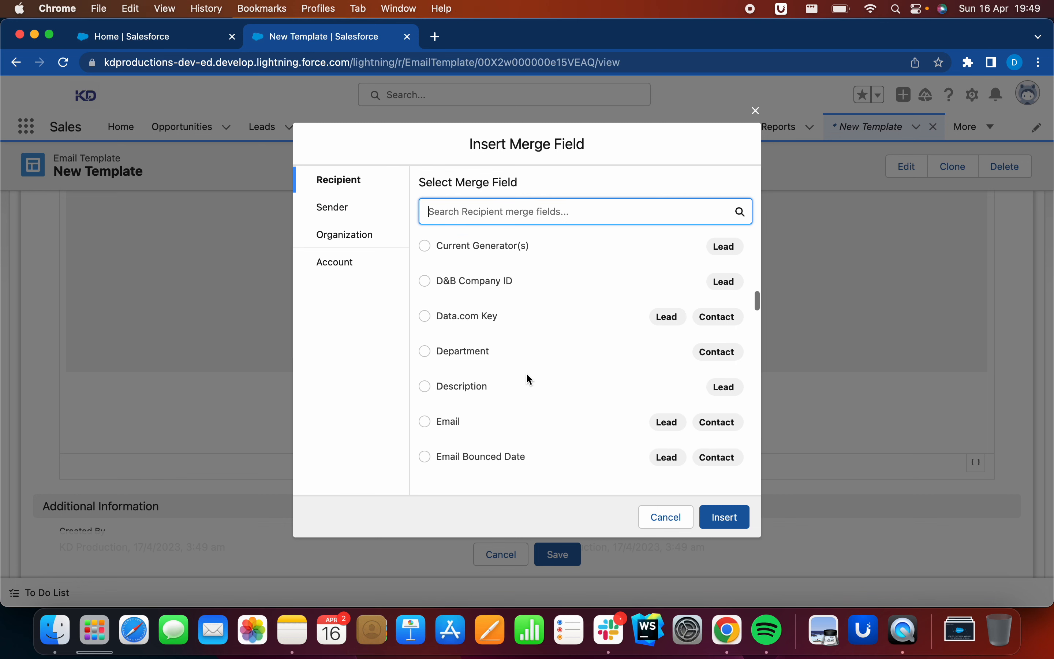
scroll("down", 3)
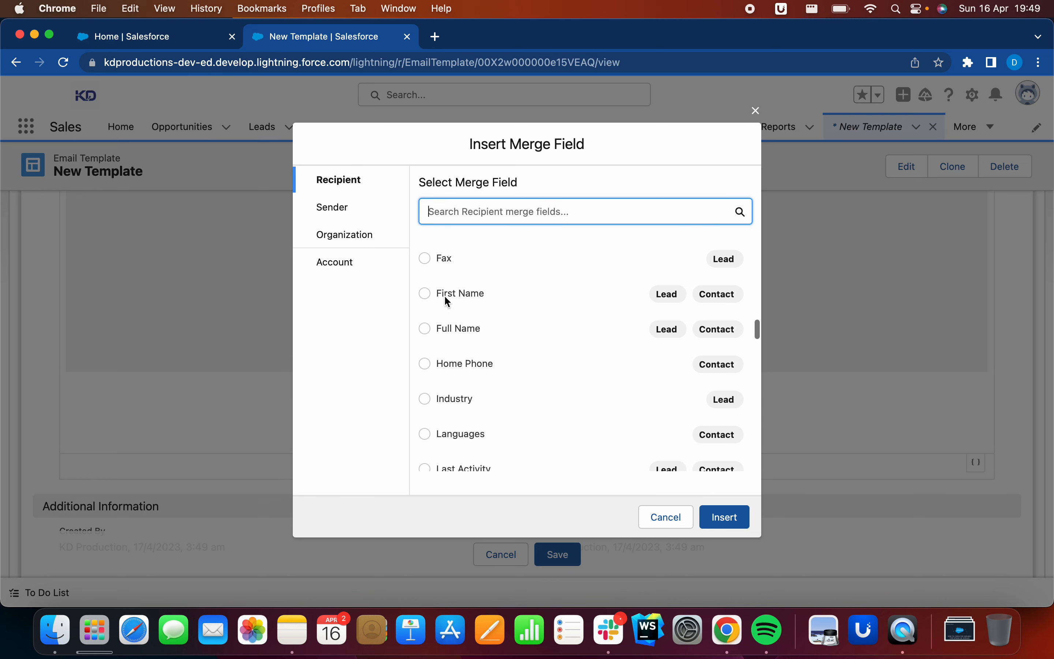
left_click(424, 293)
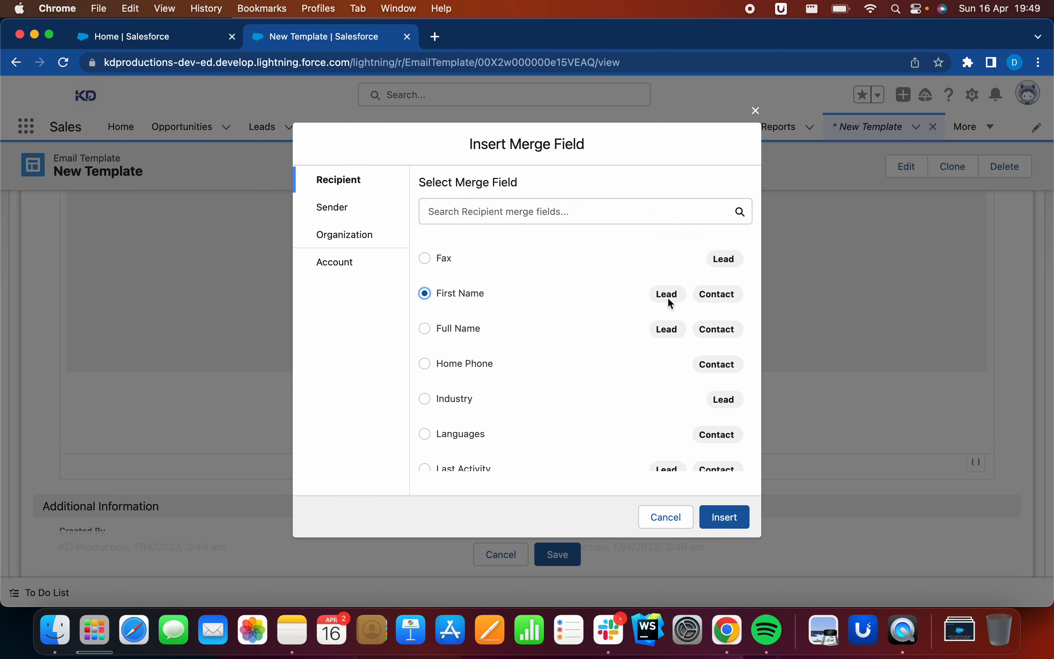
mouse_move(723, 517)
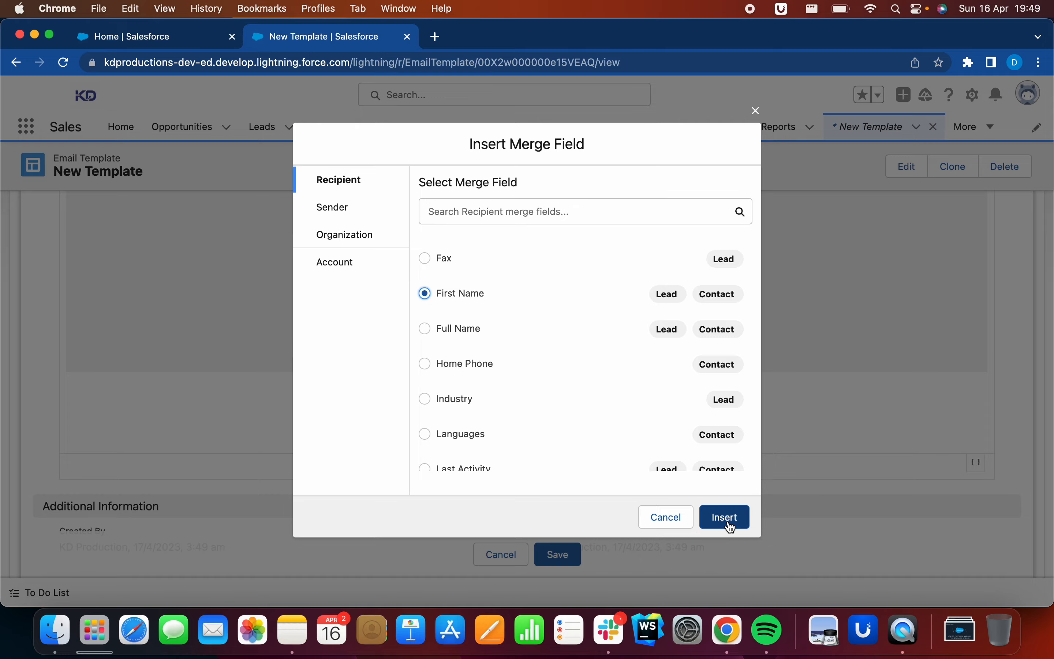
left_click(724, 517)
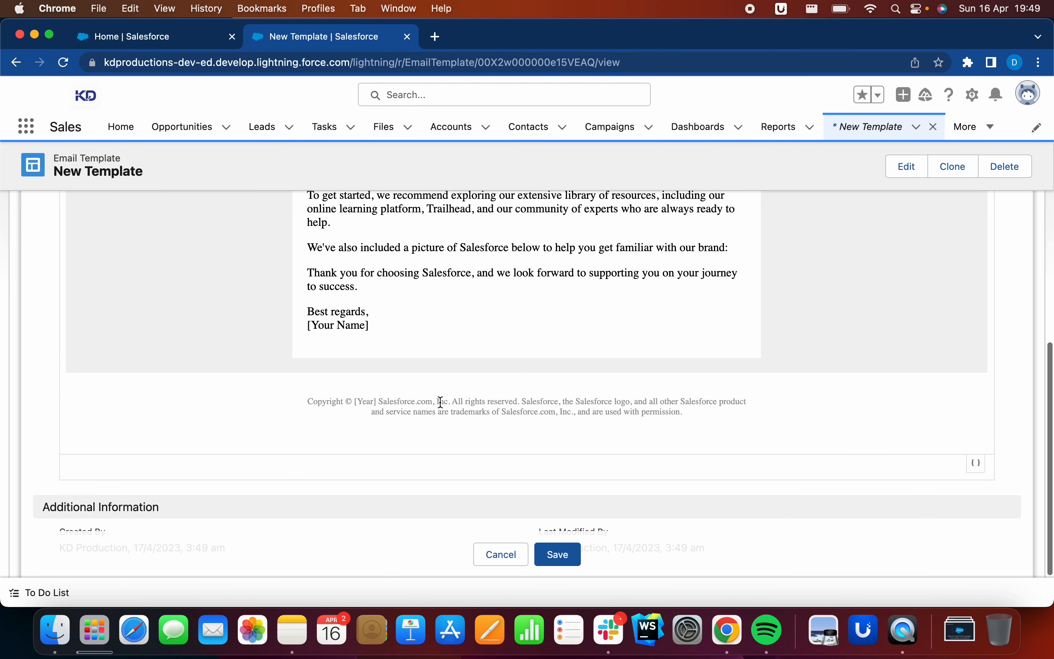
Step: Replace the [Your Name] sign-off with {{{Recipient.FirstName}}} and review the body
scroll("up", 3)
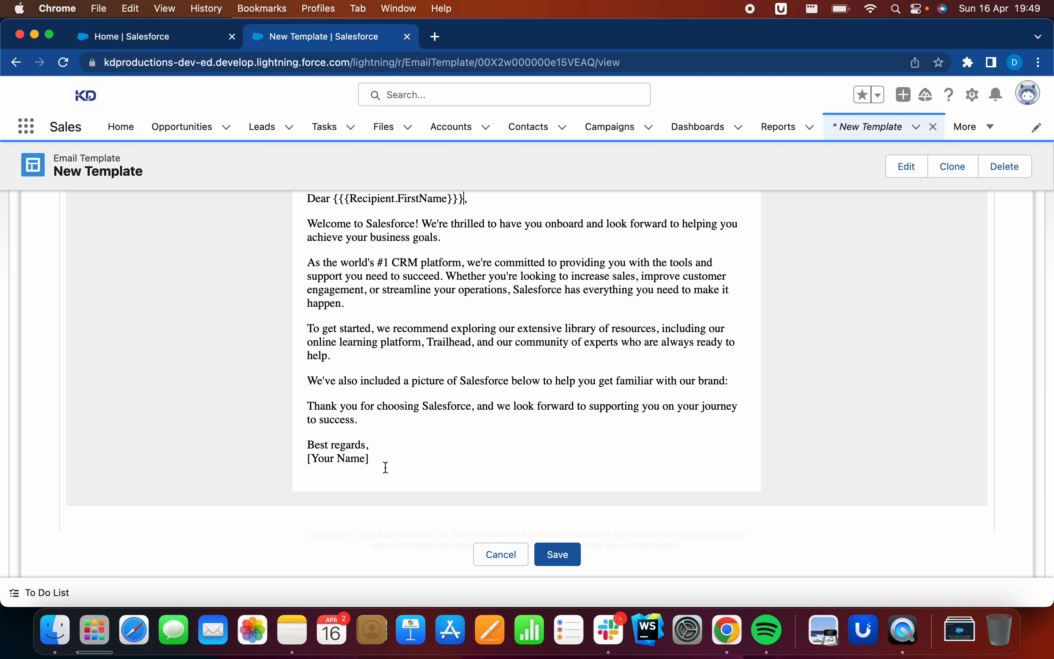
double_click(337, 458)
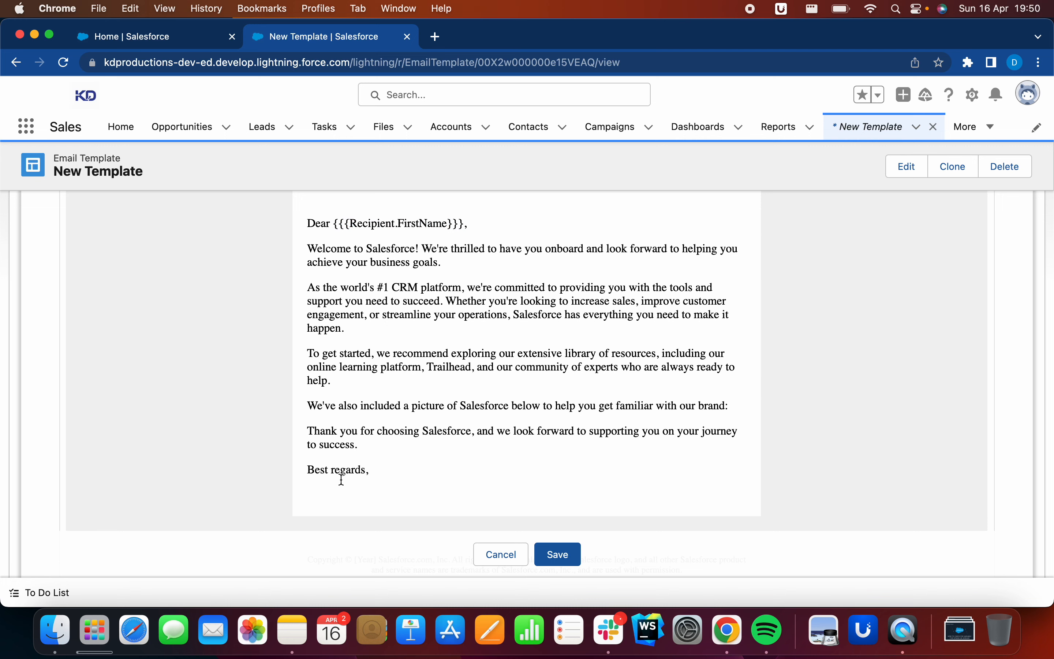
type("{{{Recipient.FirstName}}}")
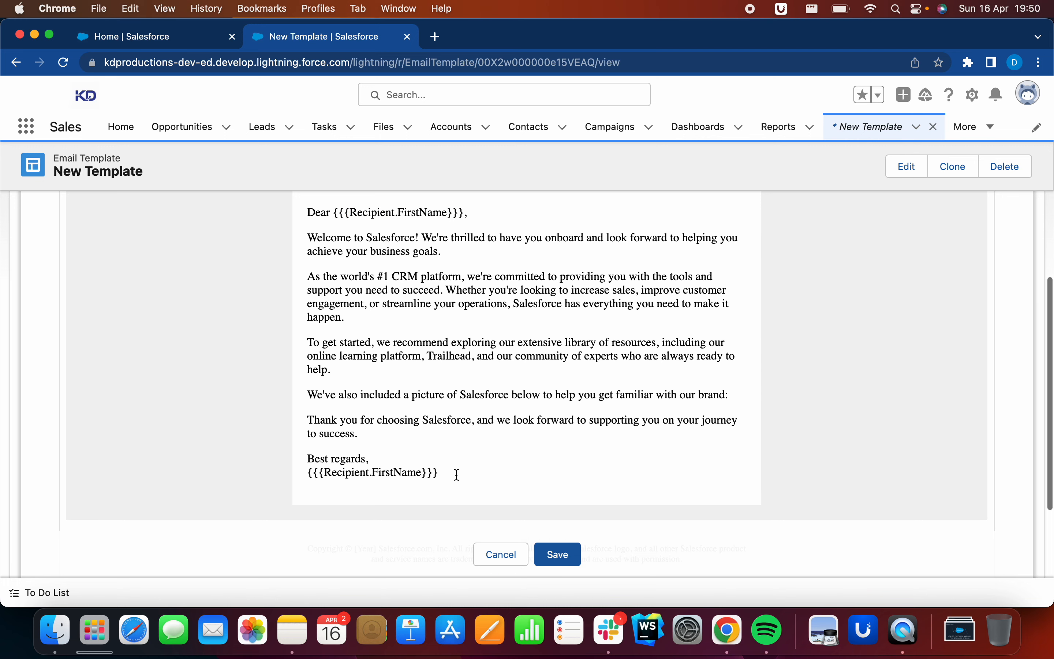
scroll("down", 3)
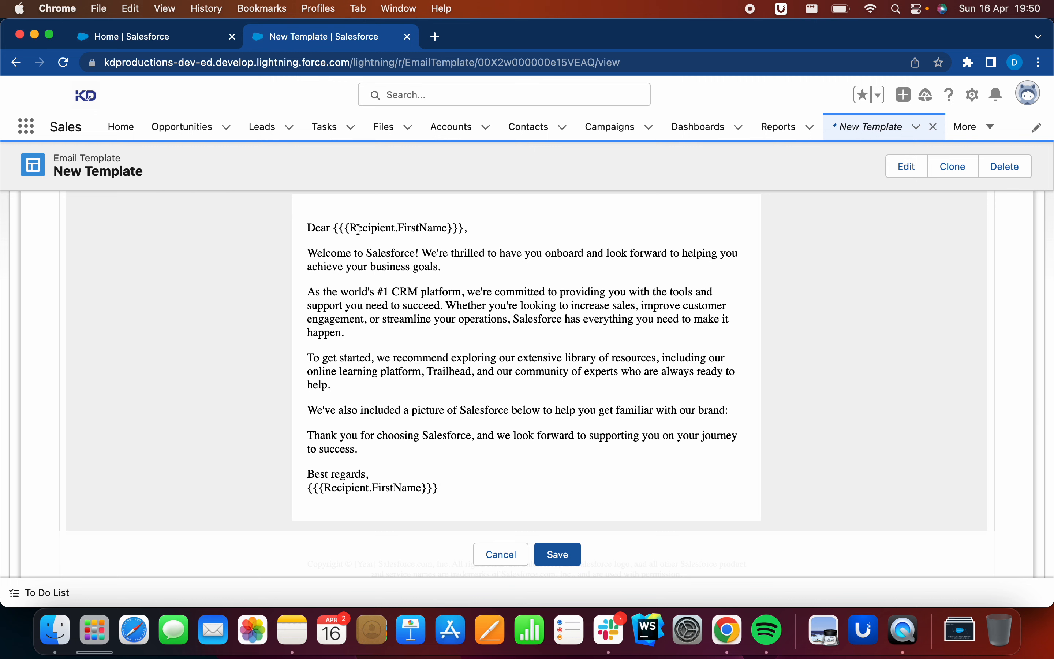
mouse_move(480, 237)
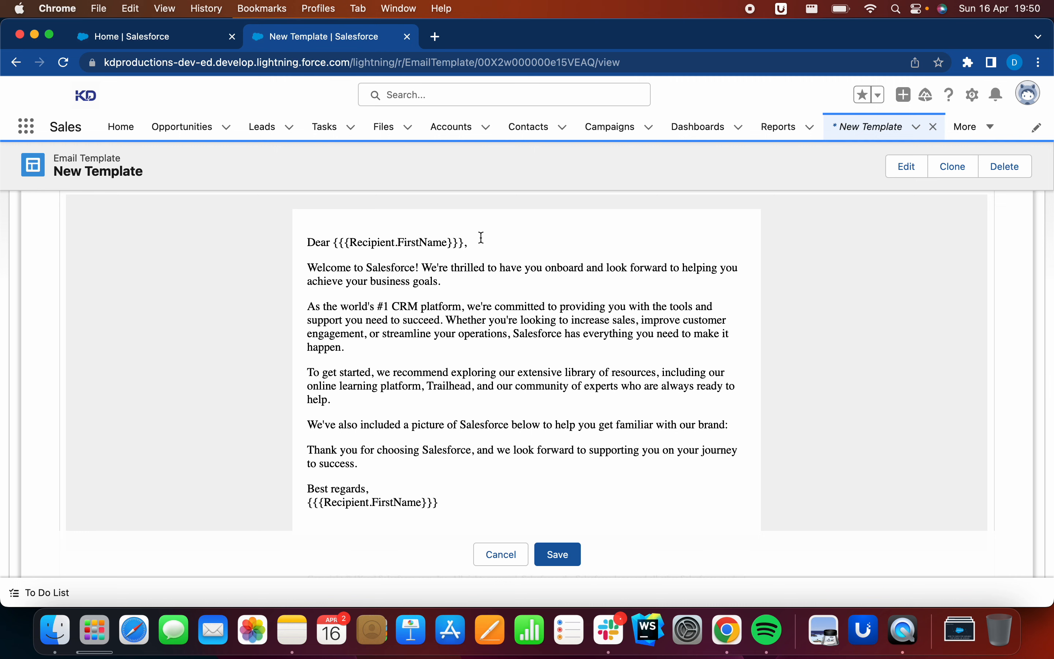
mouse_move(503, 466)
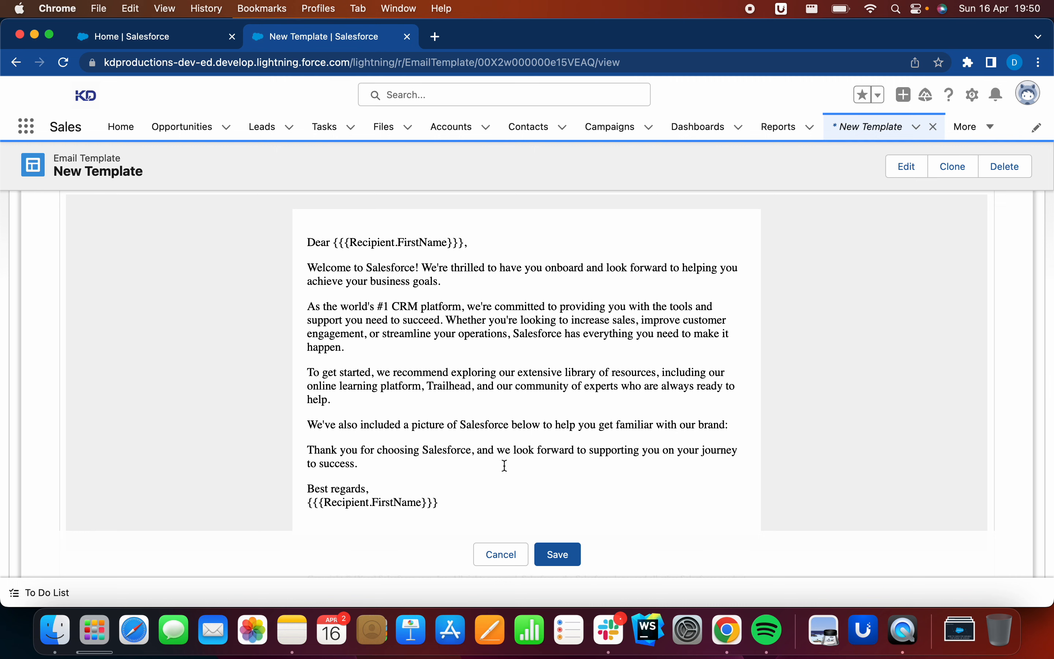
scroll("down", 3)
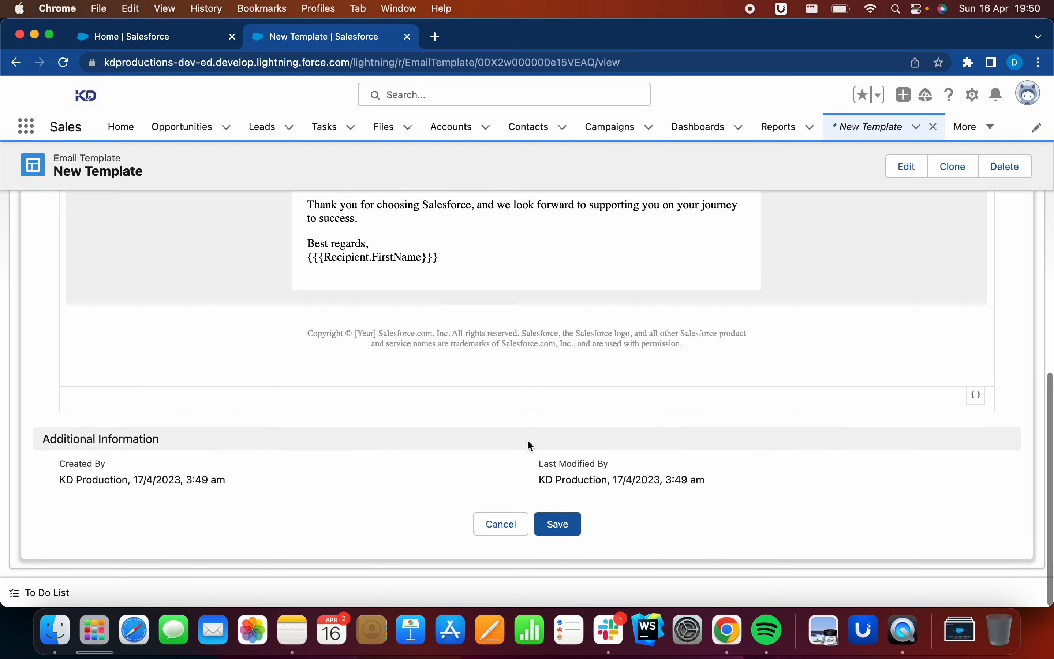
scroll("up", 3)
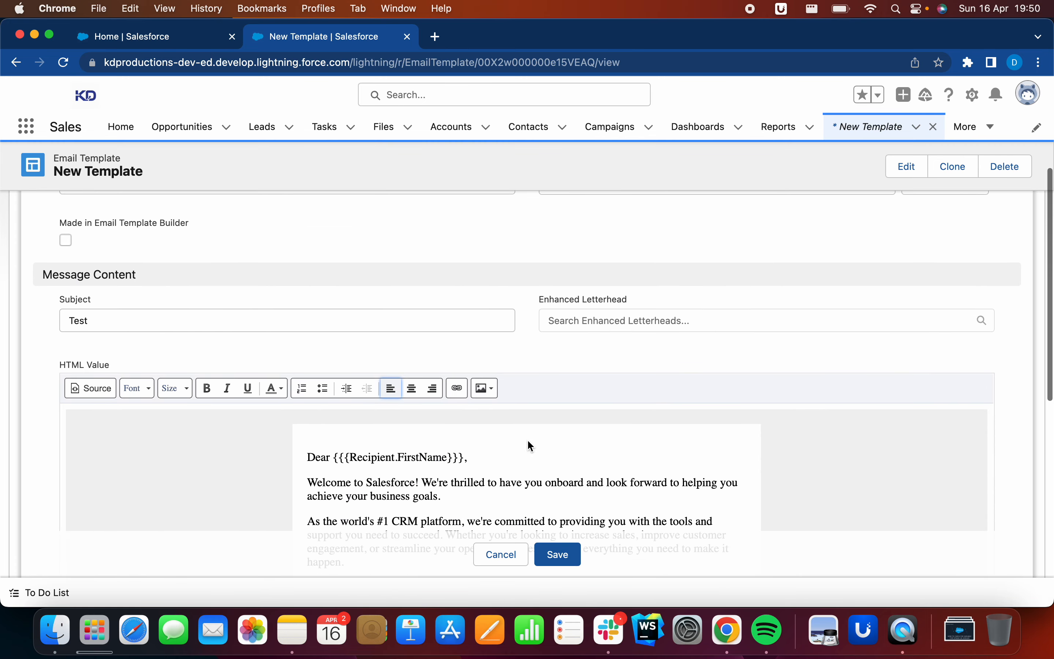
scroll("down", 3)
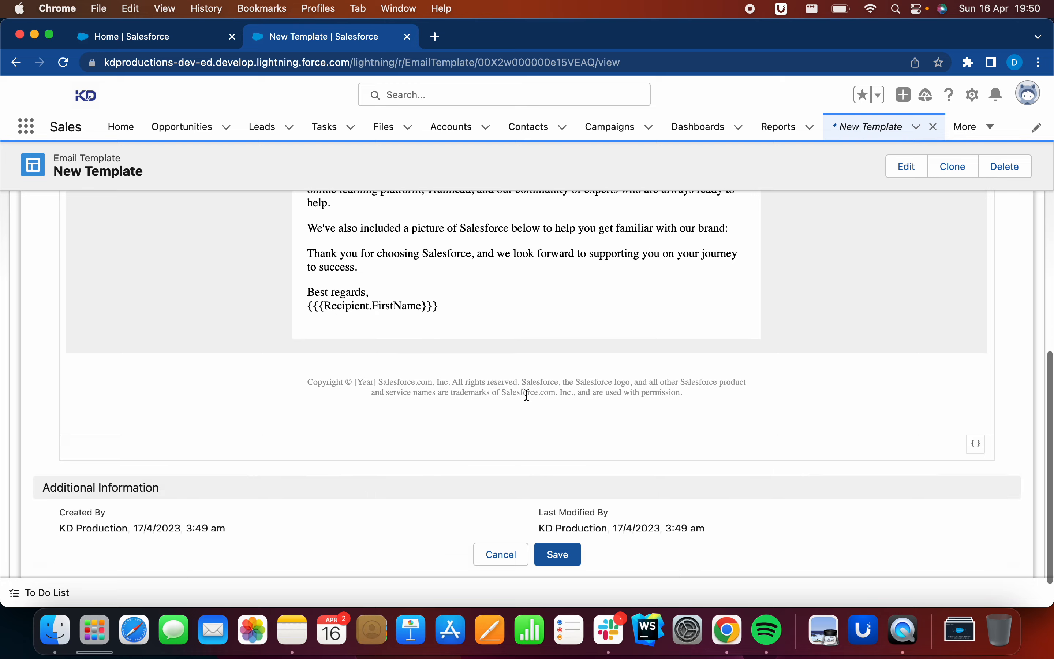
scroll("down", 3)
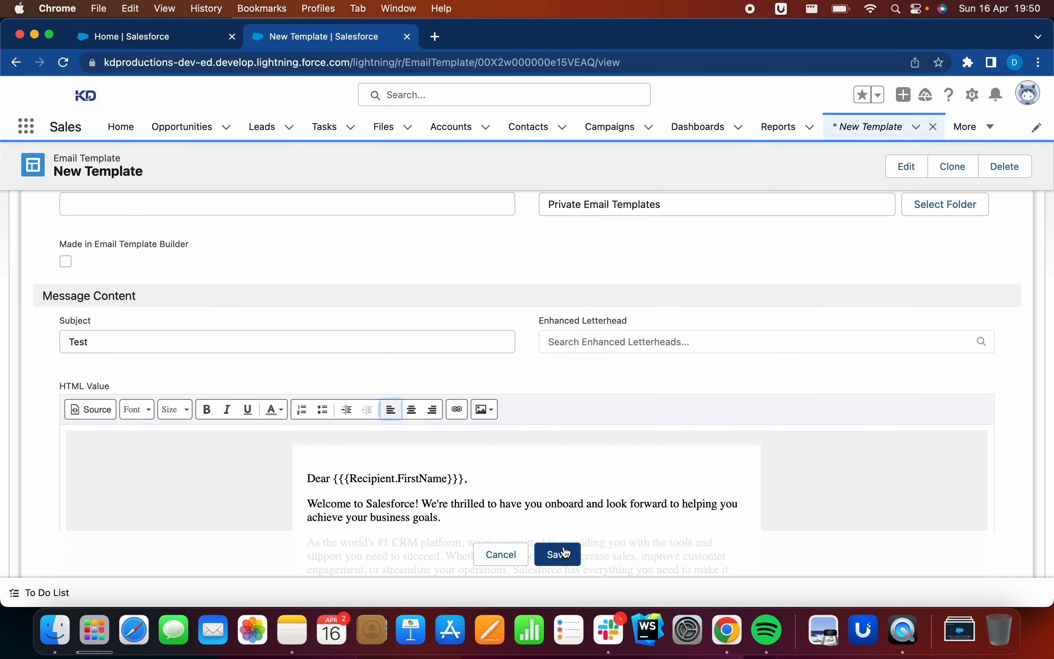
Step: Save New Template and view the record with its merge-field greeting
left_click(555, 554)
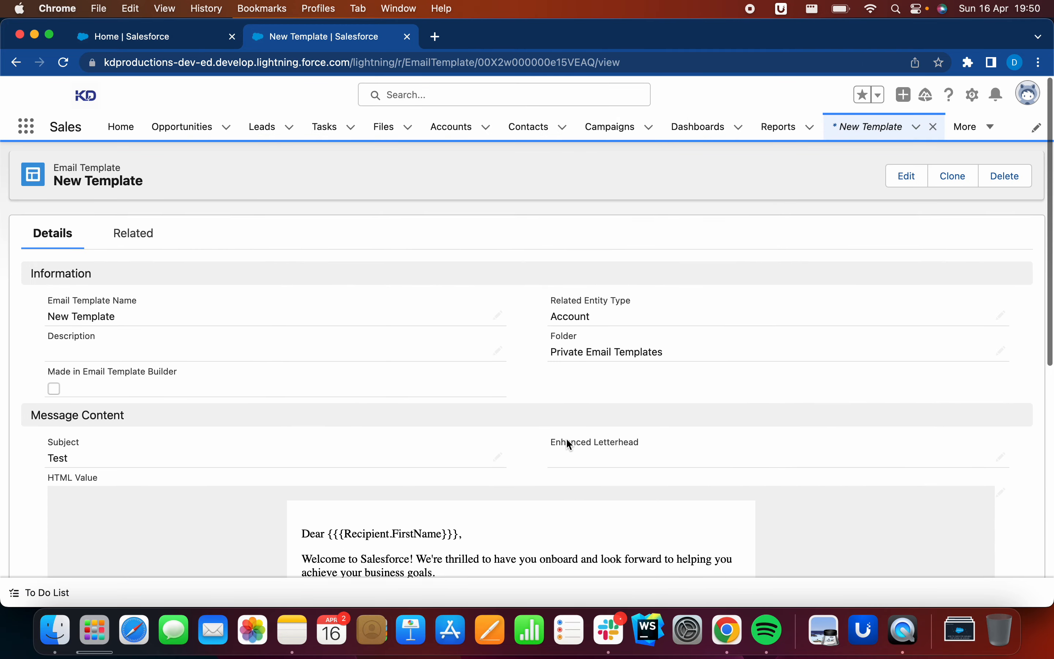
scroll("down", 3)
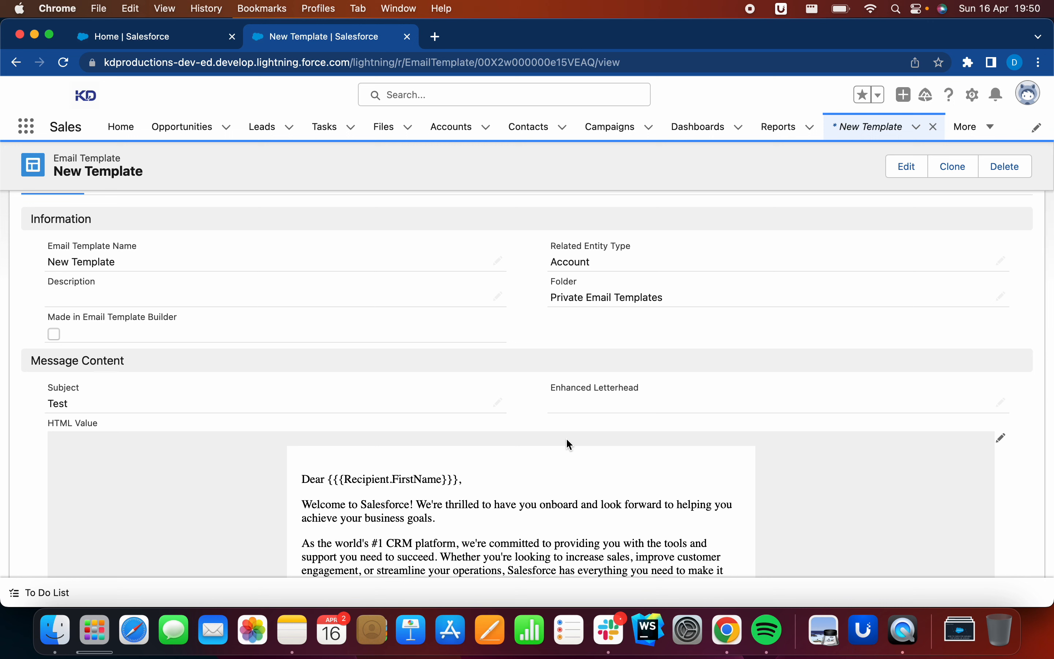
mouse_move(562, 367)
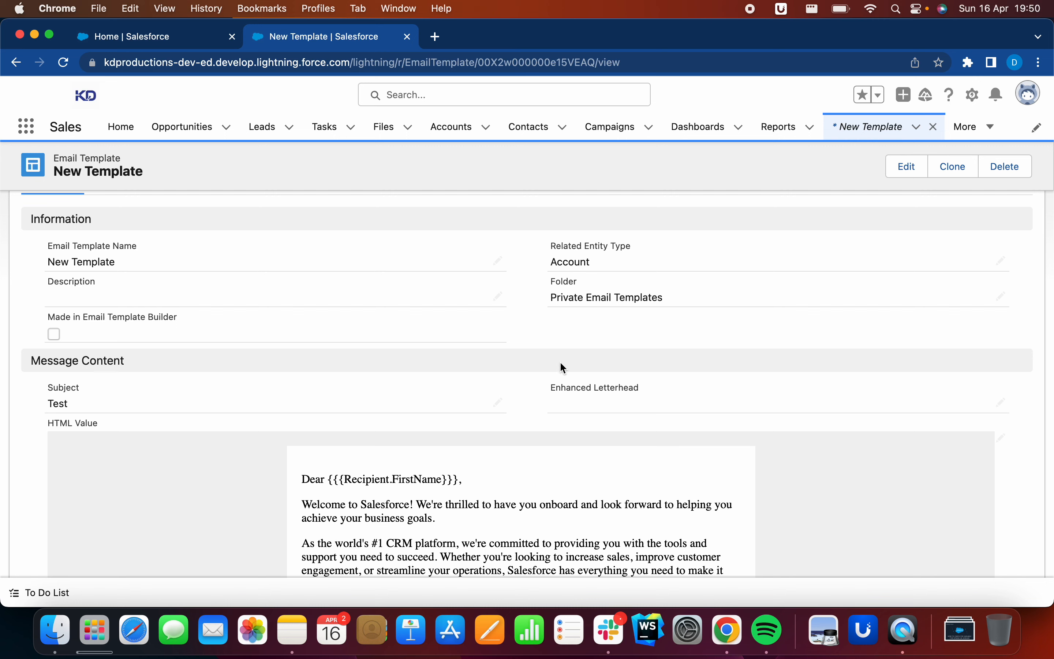
mouse_move(529, 119)
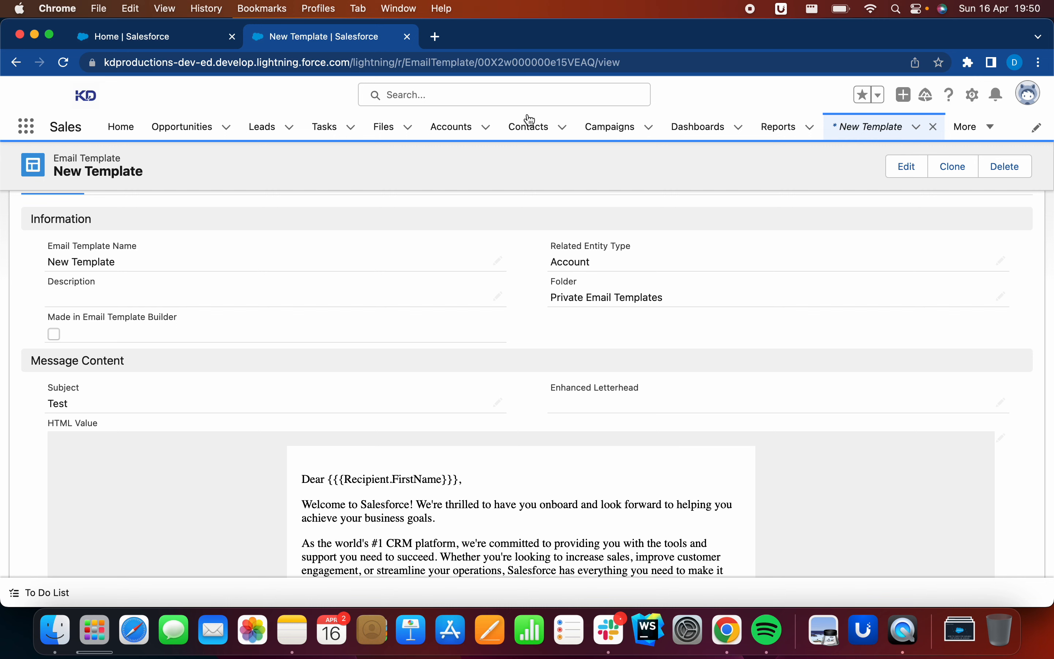
Step: Open the Test1 account record from the Recently Viewed accounts list
left_click(450, 127)
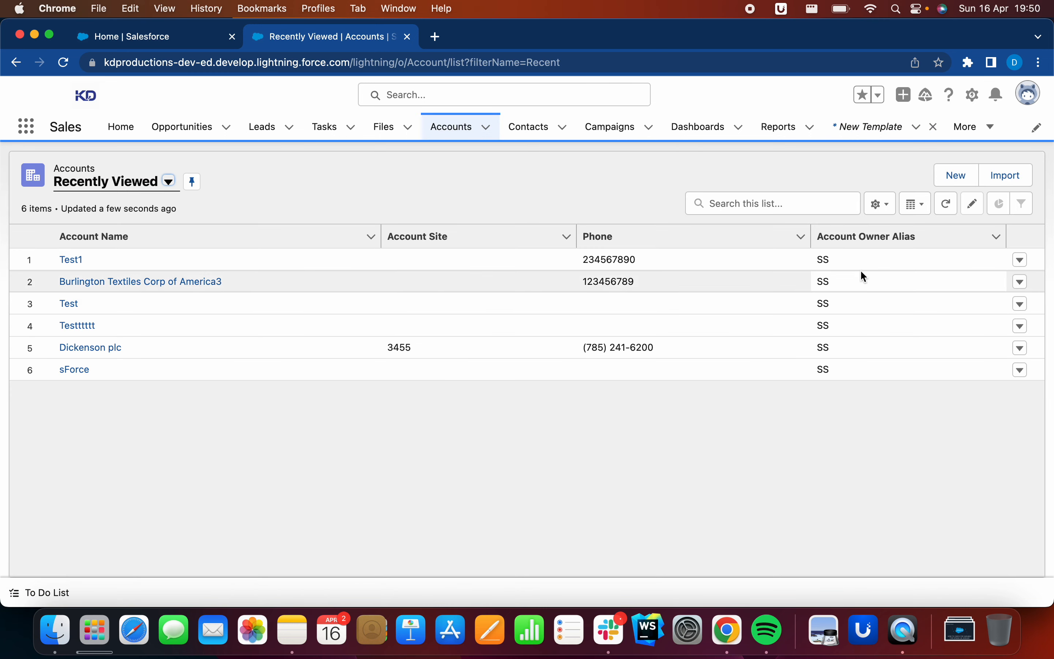
left_click(451, 126)
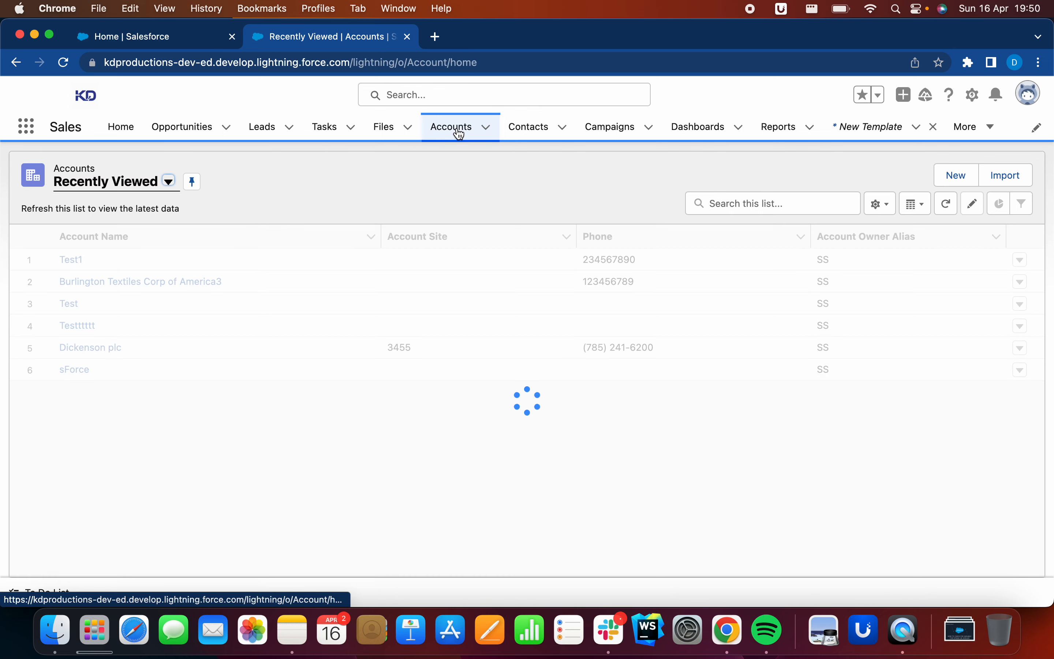
left_click(70, 259)
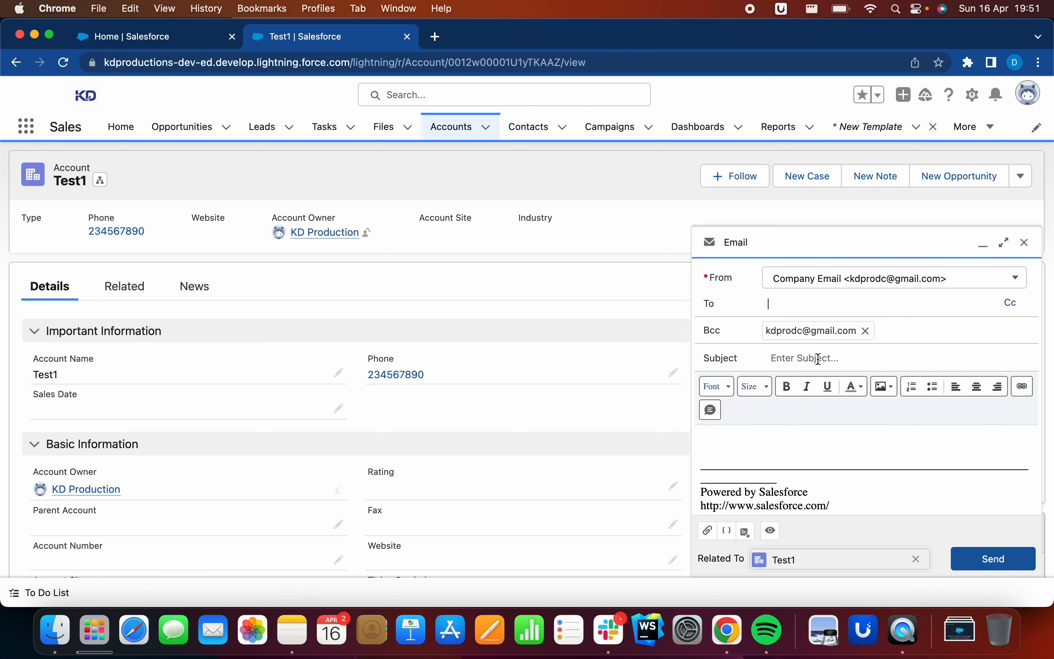
mouse_move(795, 304)
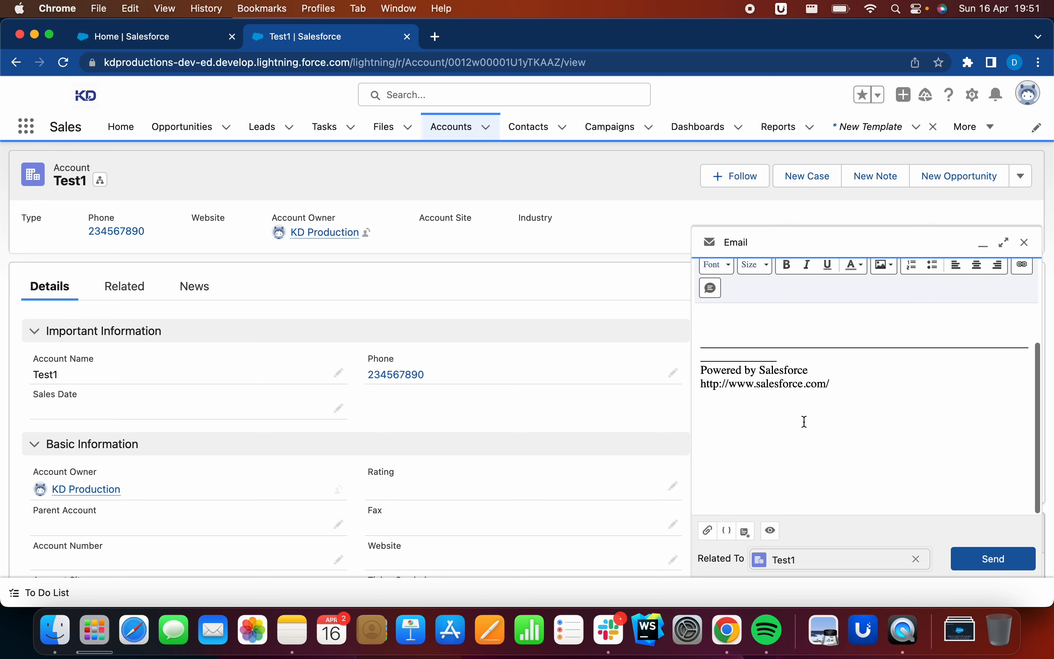
mouse_move(876, 531)
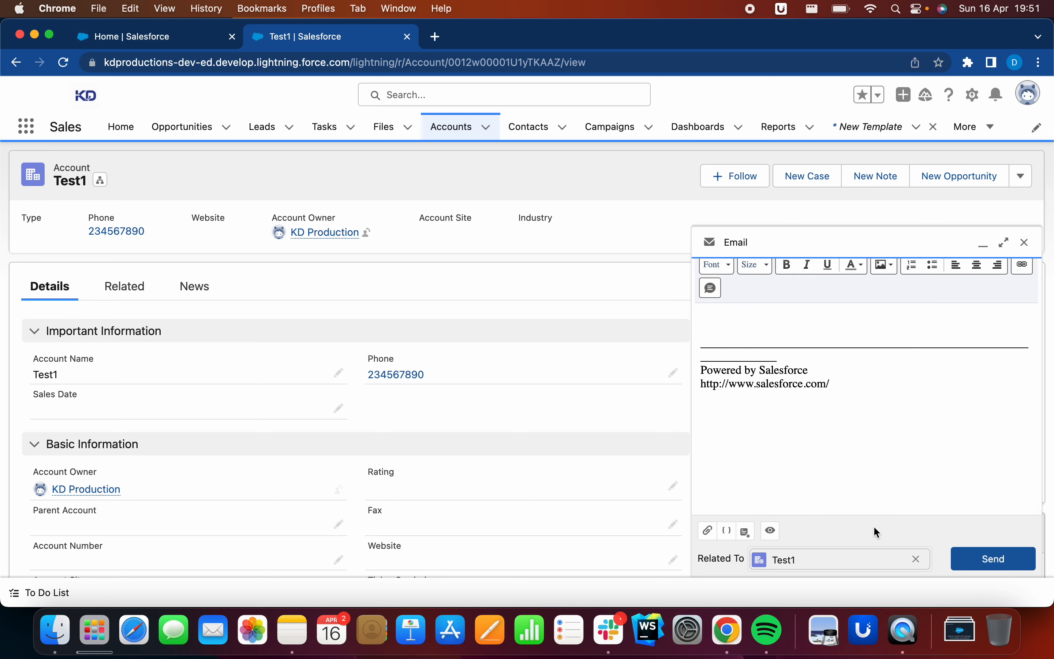
scroll("up", 3)
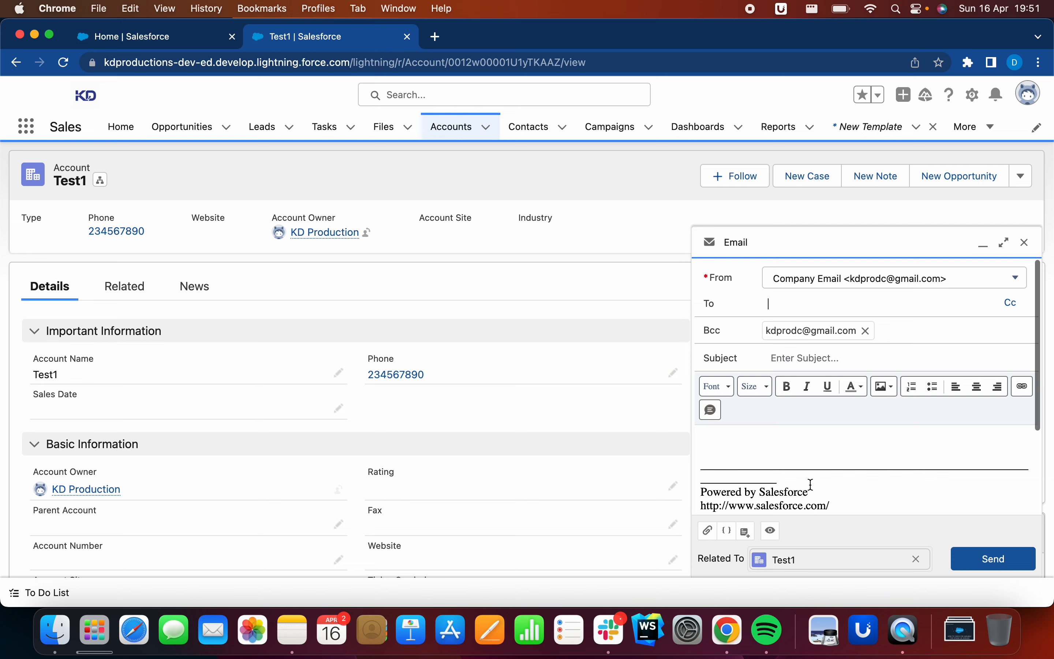
mouse_move(862, 442)
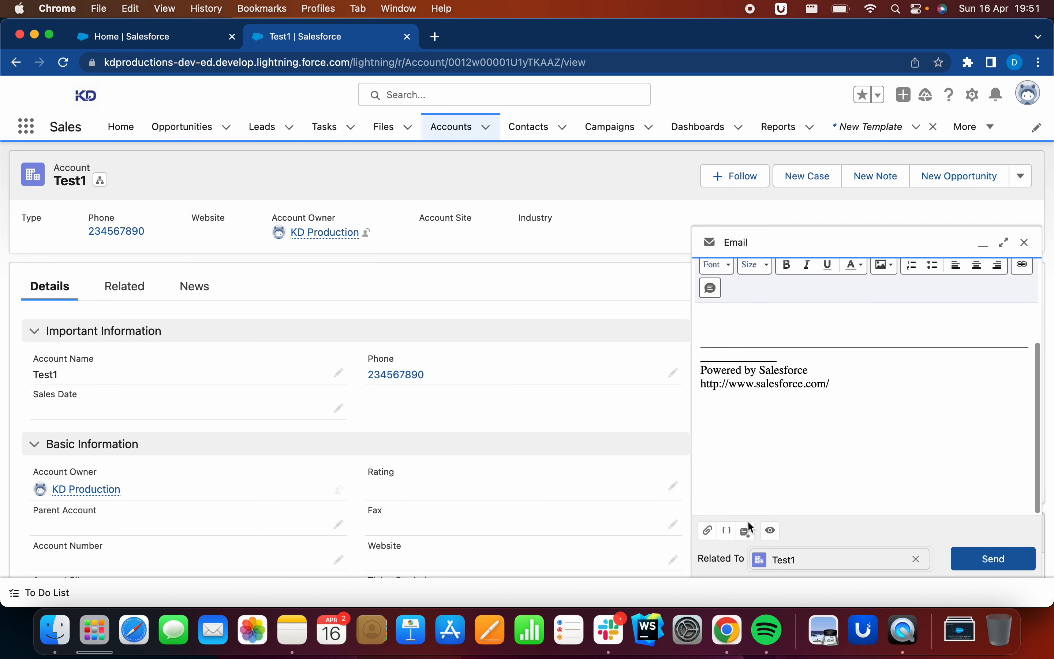
mouse_move(745, 531)
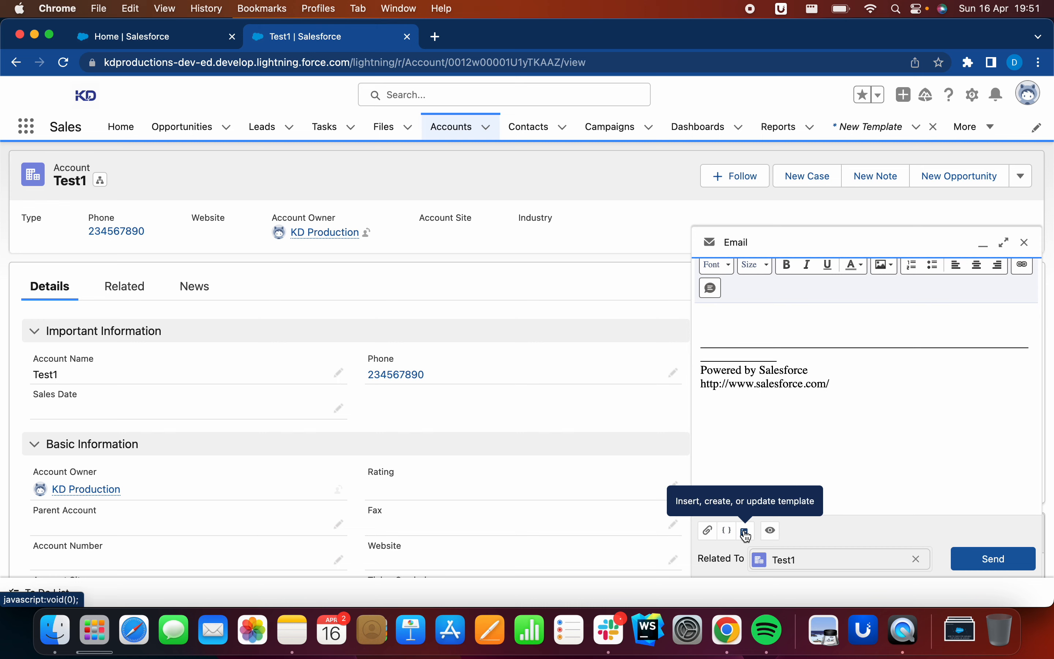
Step: Insert the saved New Template into the draft, confirming replacement, giving subject Test and the first-name greeting
left_click(744, 531)
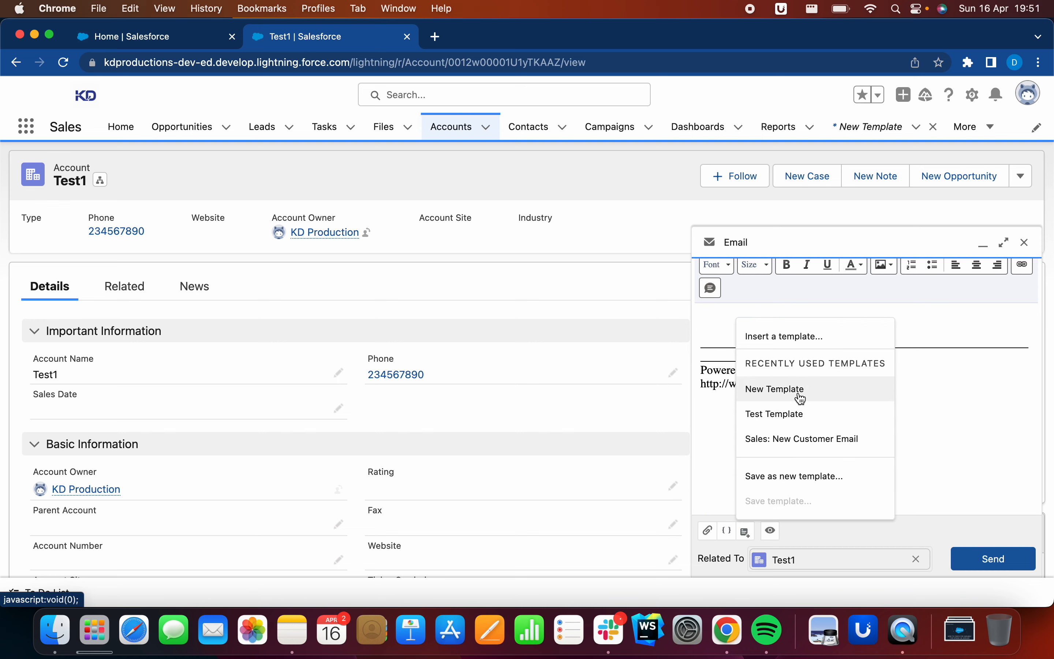
left_click(774, 389)
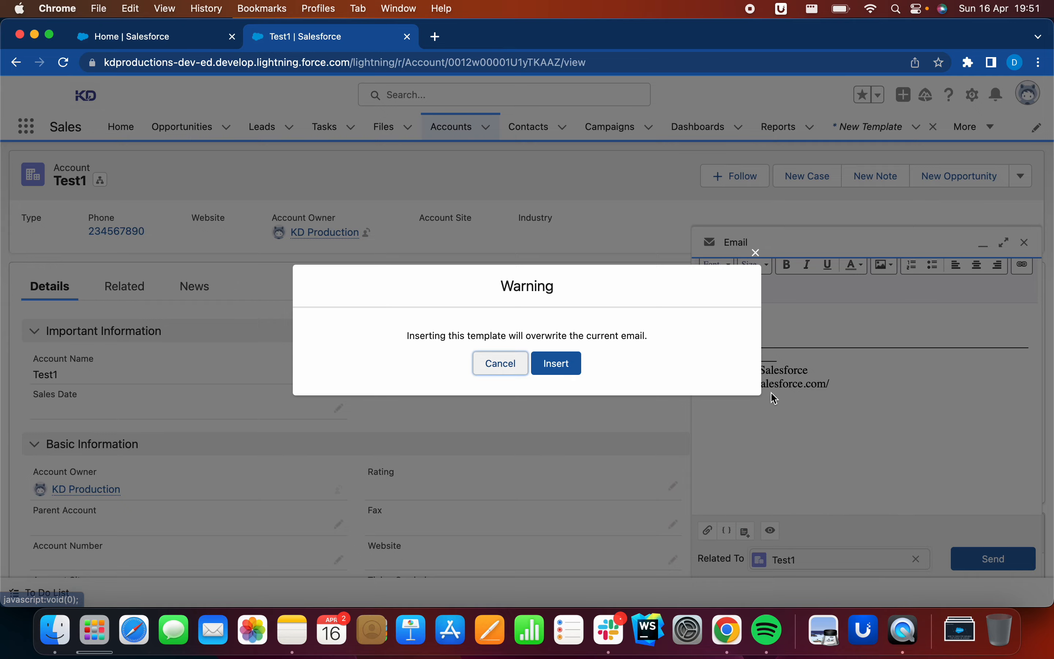
left_click(556, 363)
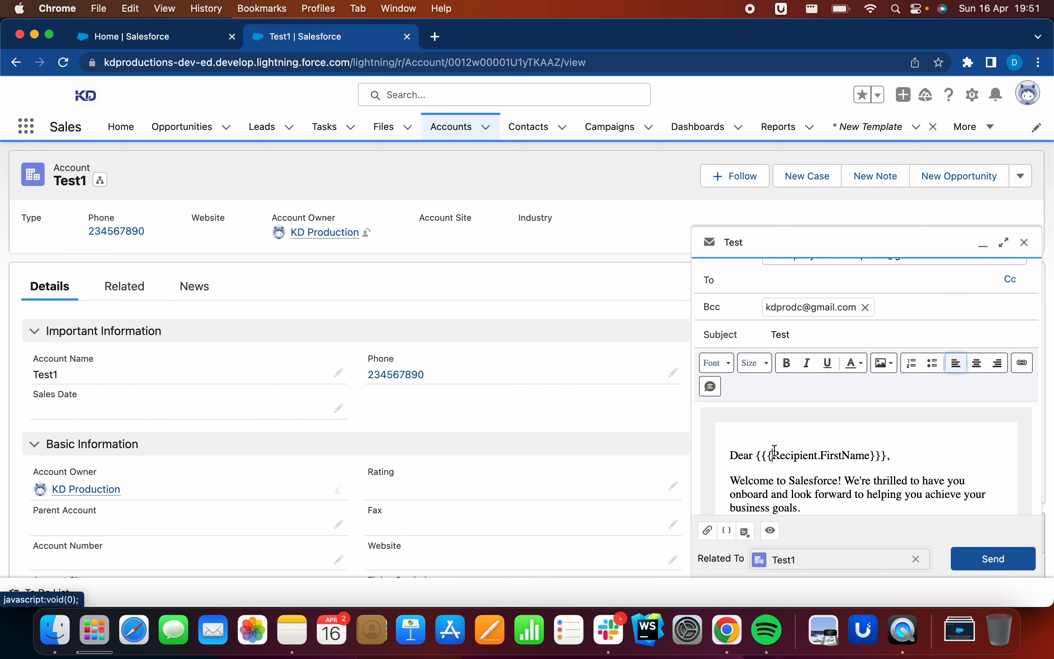
scroll("down", 3)
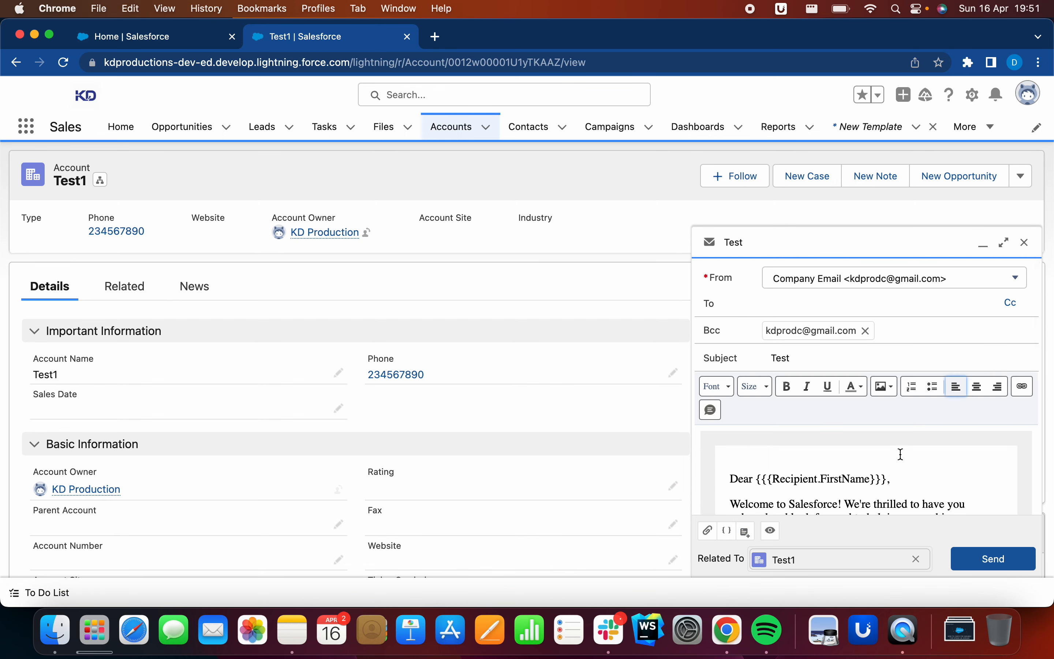
left_click(976, 386)
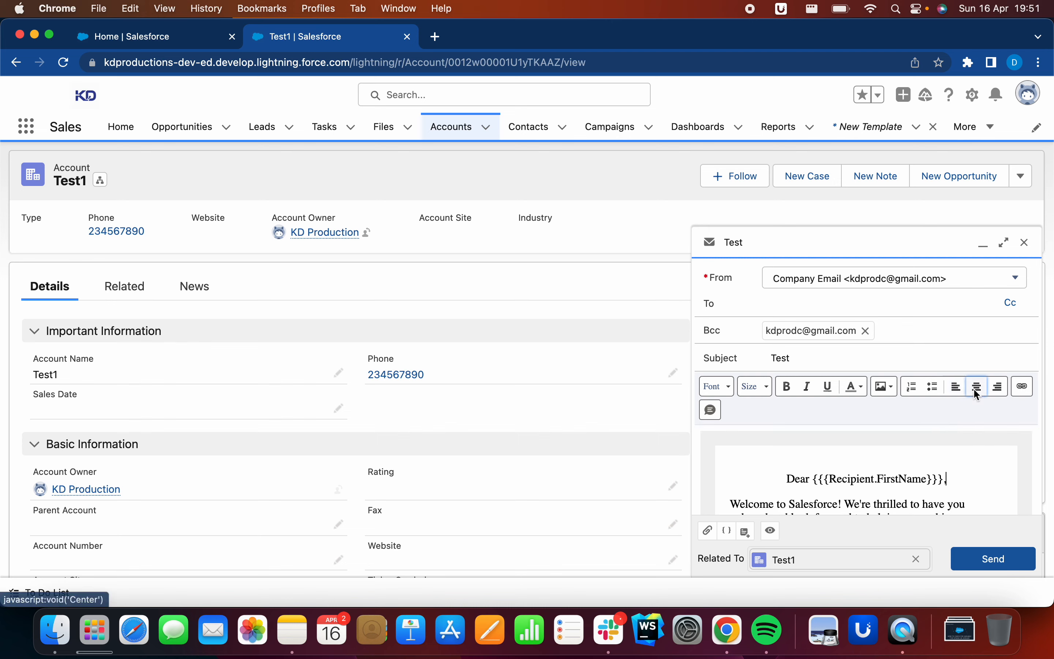
left_click(953, 386)
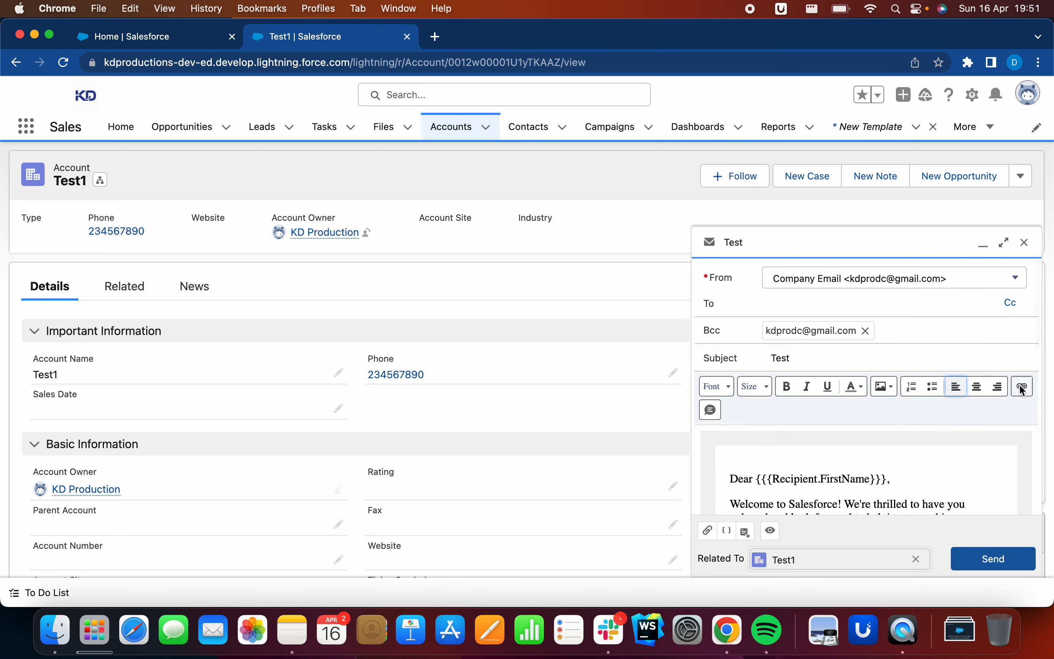
mouse_move(883, 386)
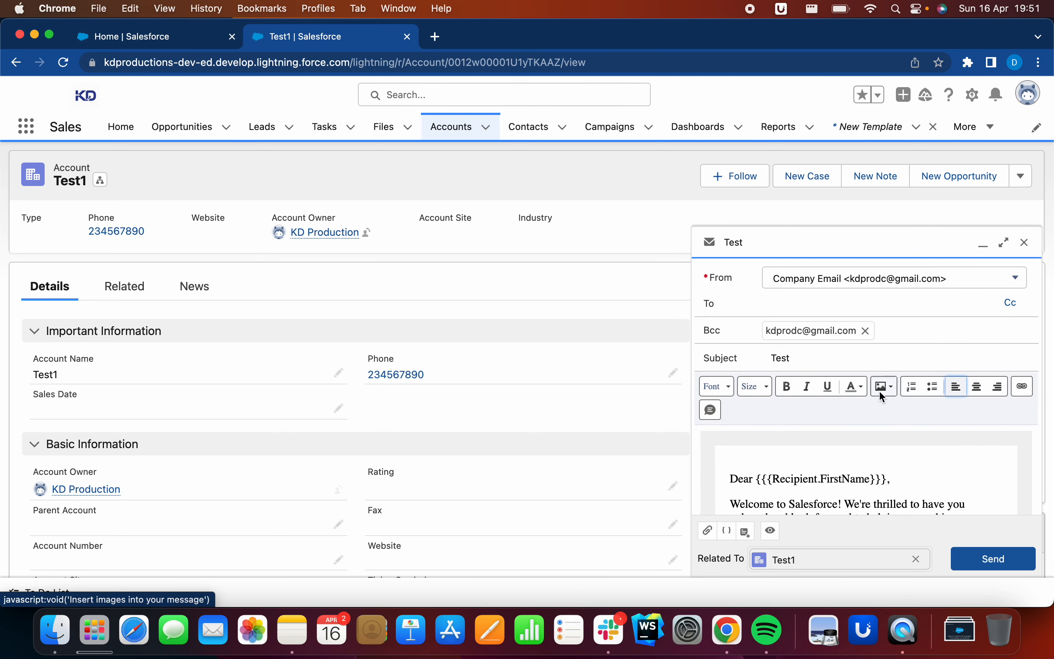
scroll("down", 3)
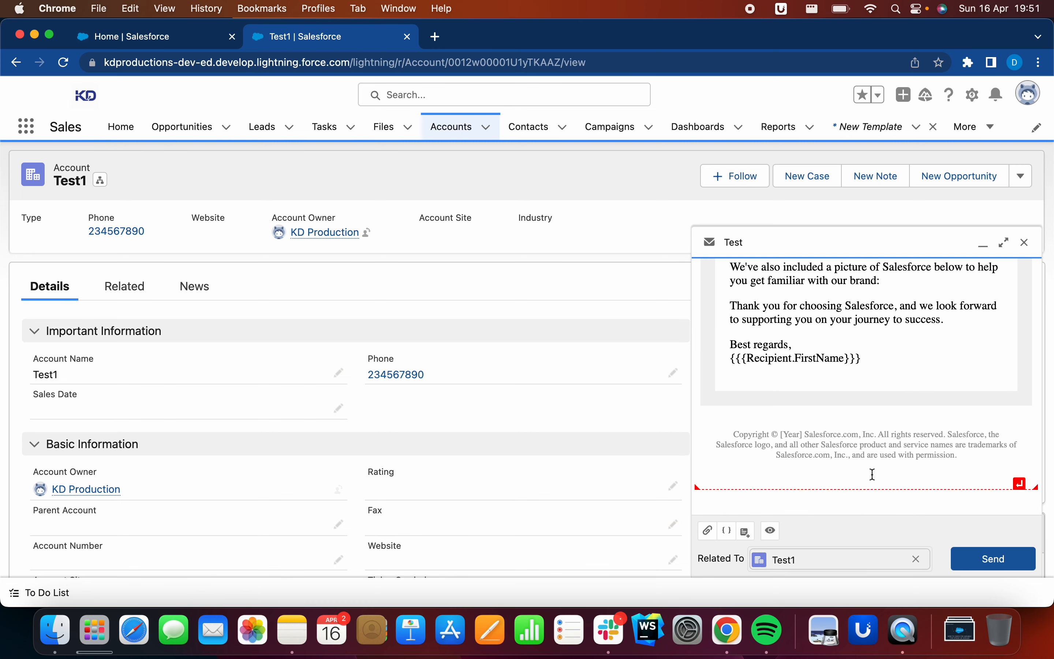